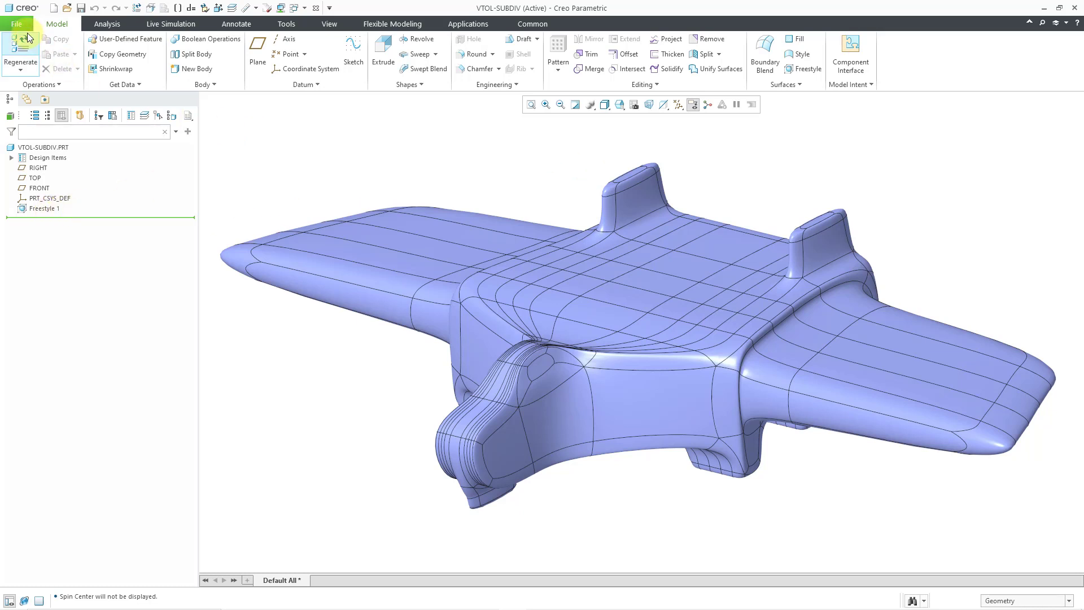
Start a Save a Copy of VTOL-SUBDIV with type Wavefront (*.obj) named vtol-subdiv.
left_click(17, 23)
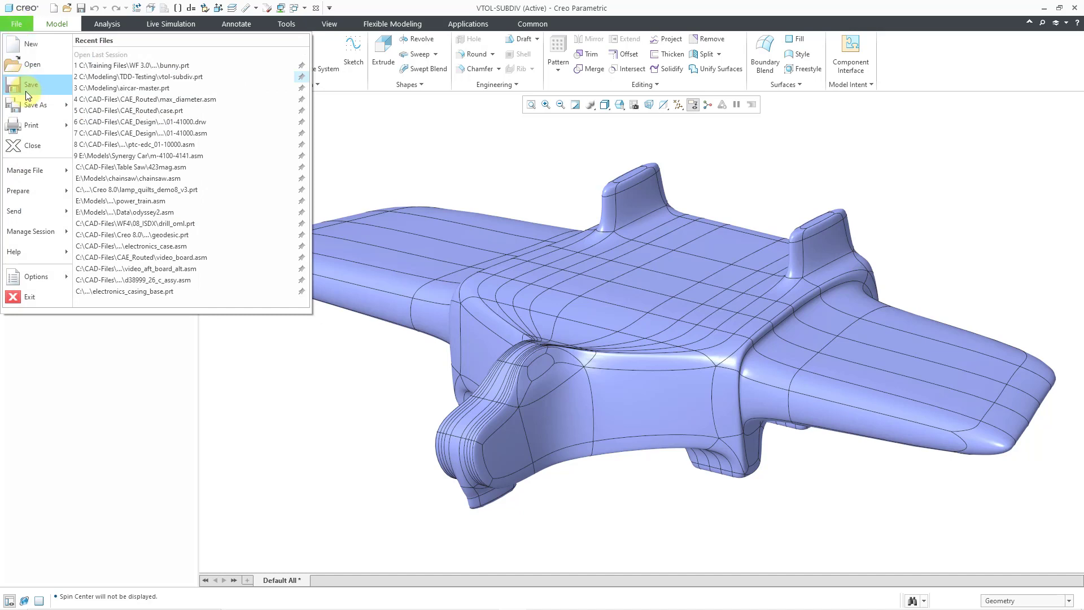
left_click(29, 104)
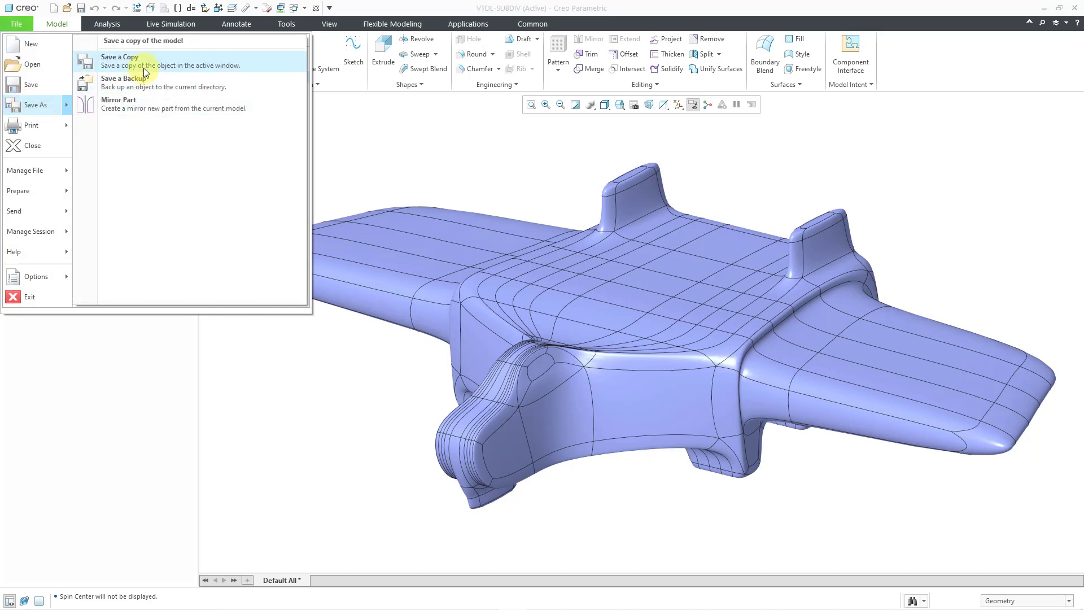
left_click(118, 56)
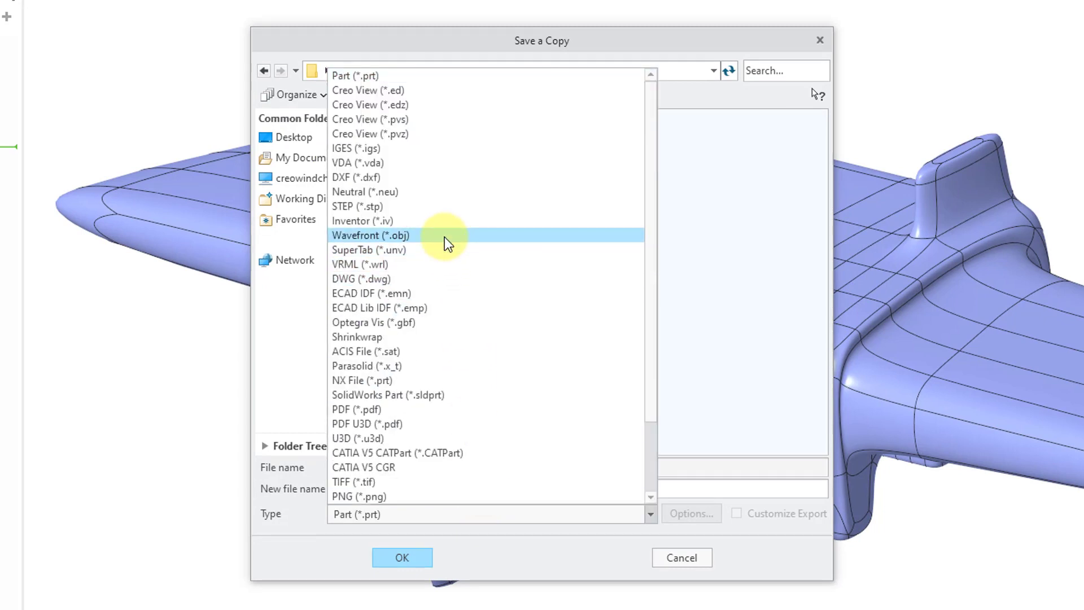
left_click(370, 235)
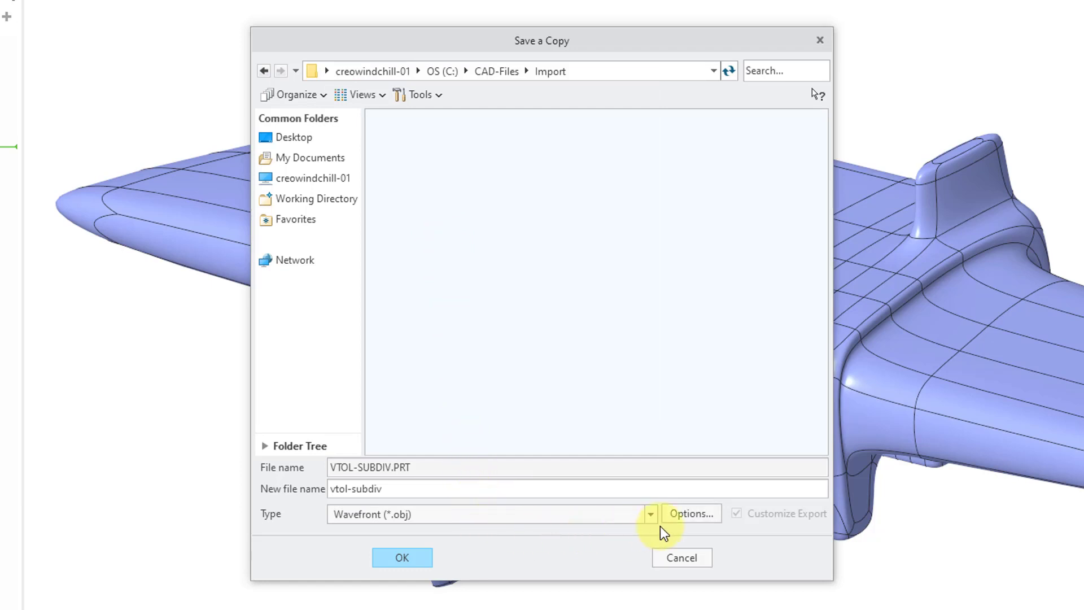
In the Wavefront export options enable Tessellate with steps, save the profile and accept.
left_click(690, 512)
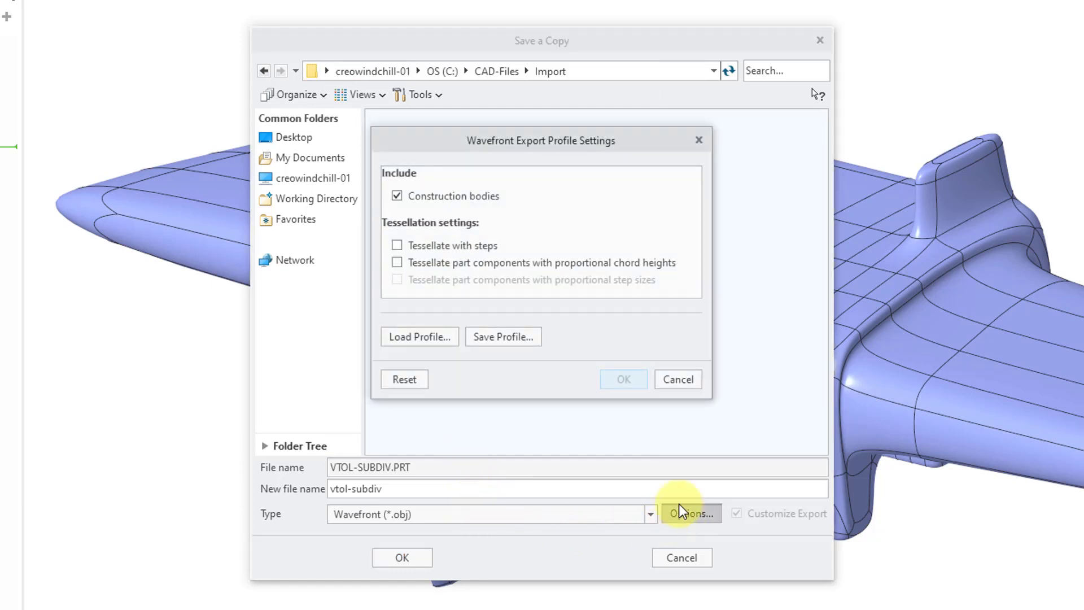
mouse_move(439, 212)
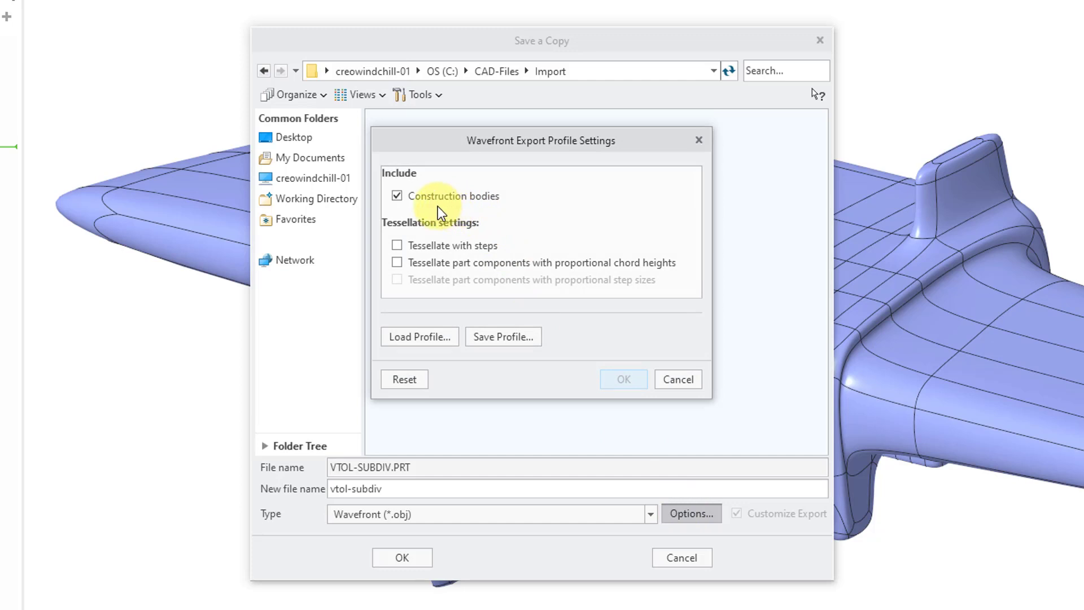
mouse_move(451, 232)
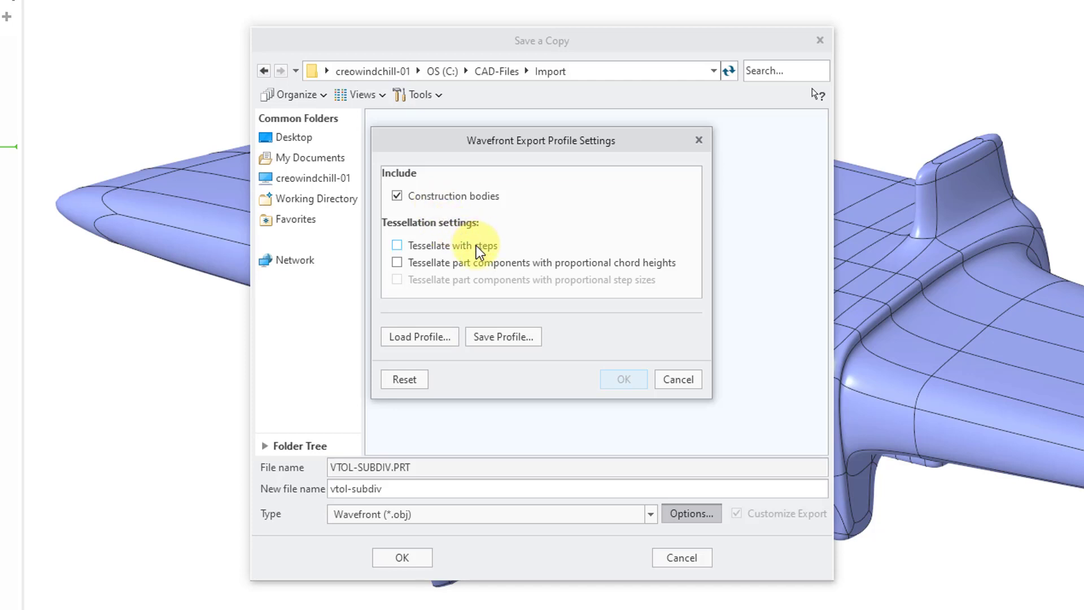
mouse_move(453, 245)
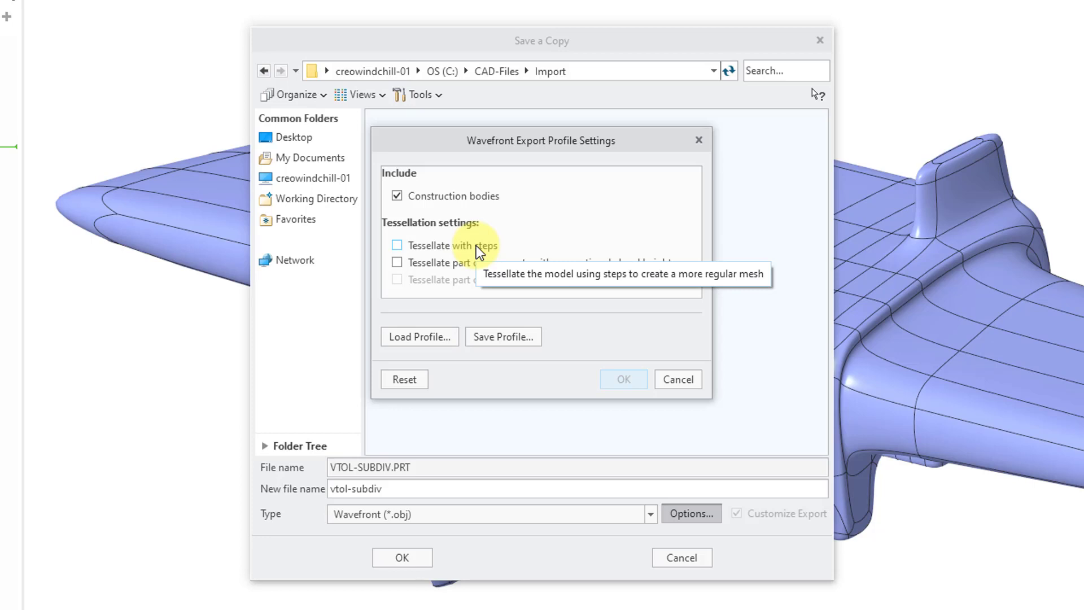
left_click(396, 245)
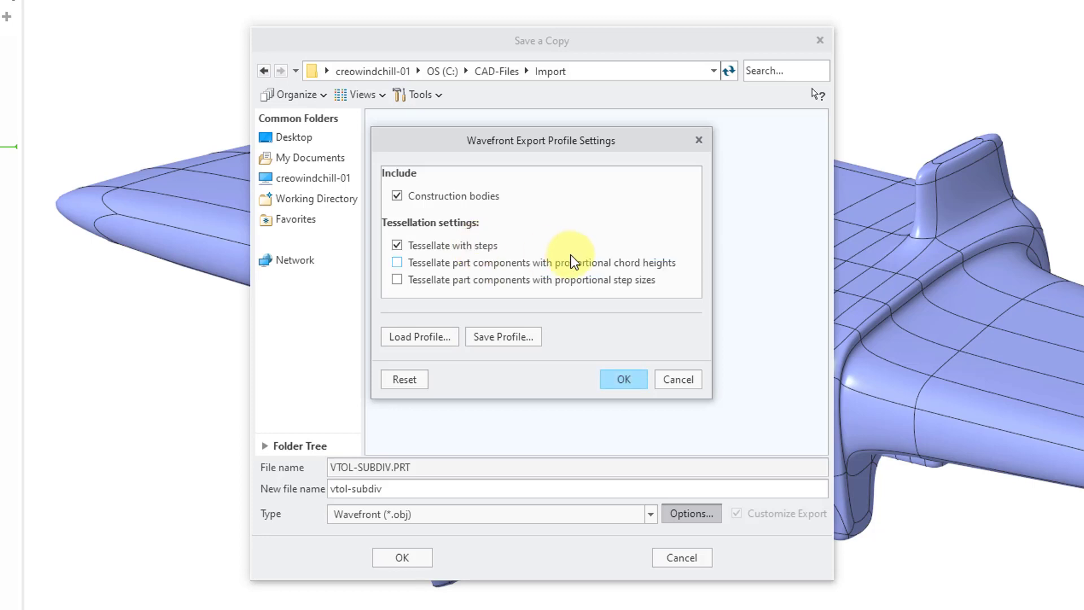
mouse_move(505, 275)
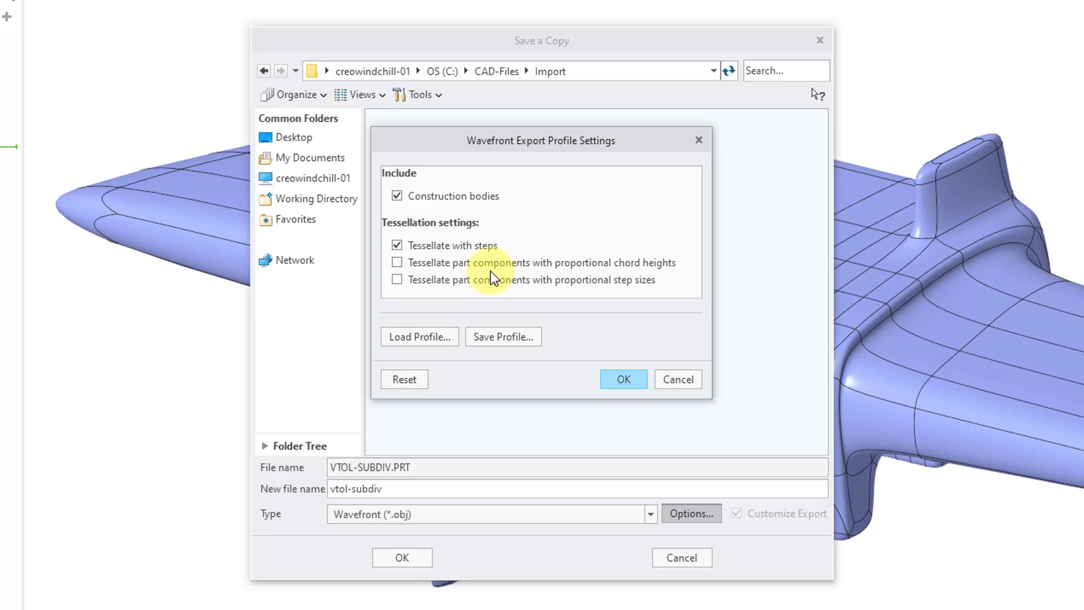
mouse_move(618, 272)
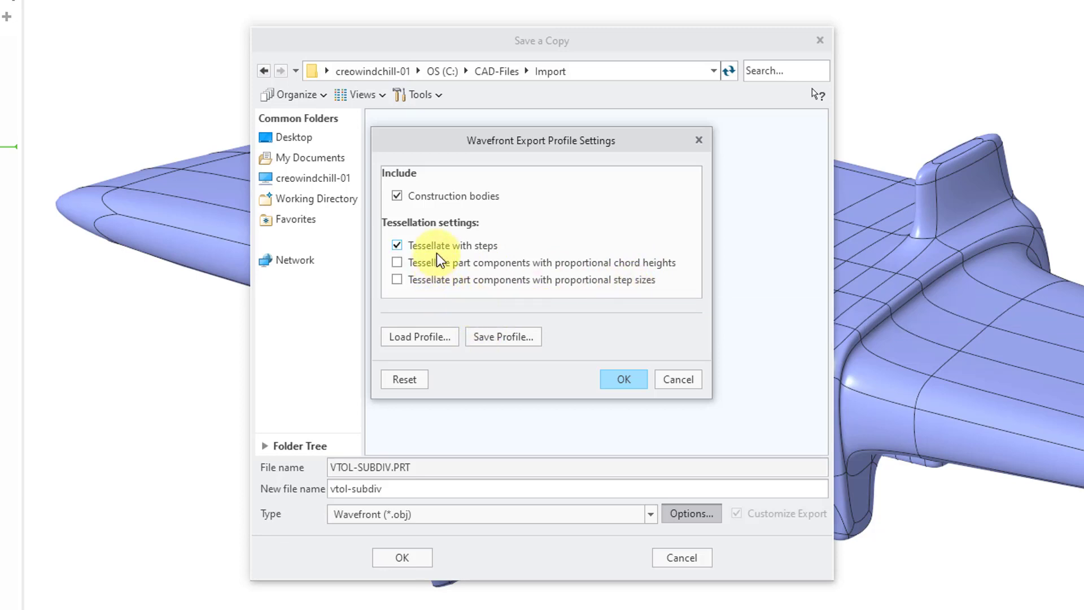
mouse_move(439, 352)
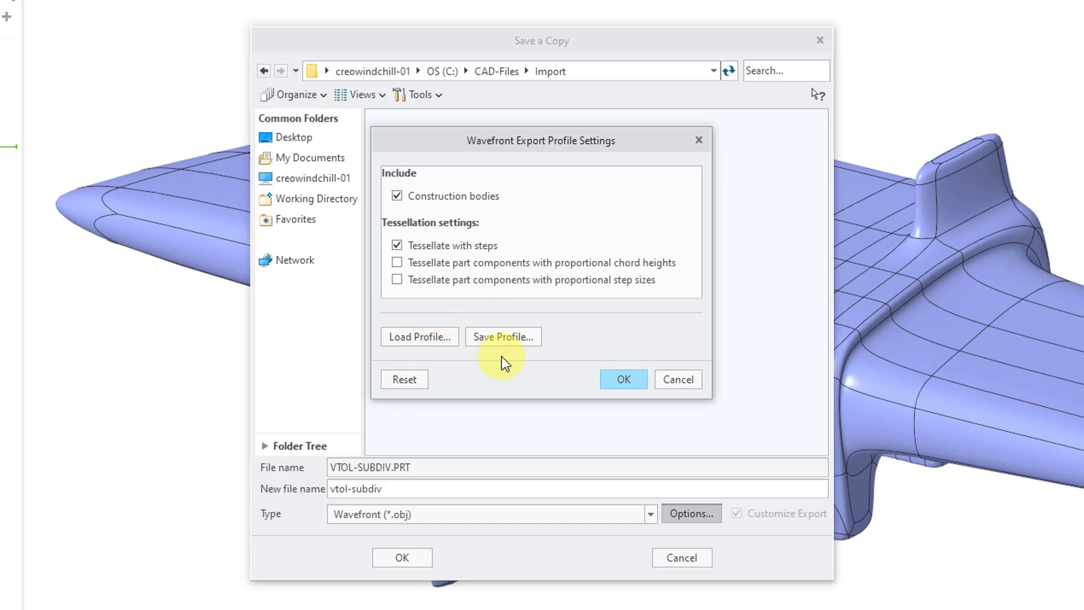
mouse_move(509, 345)
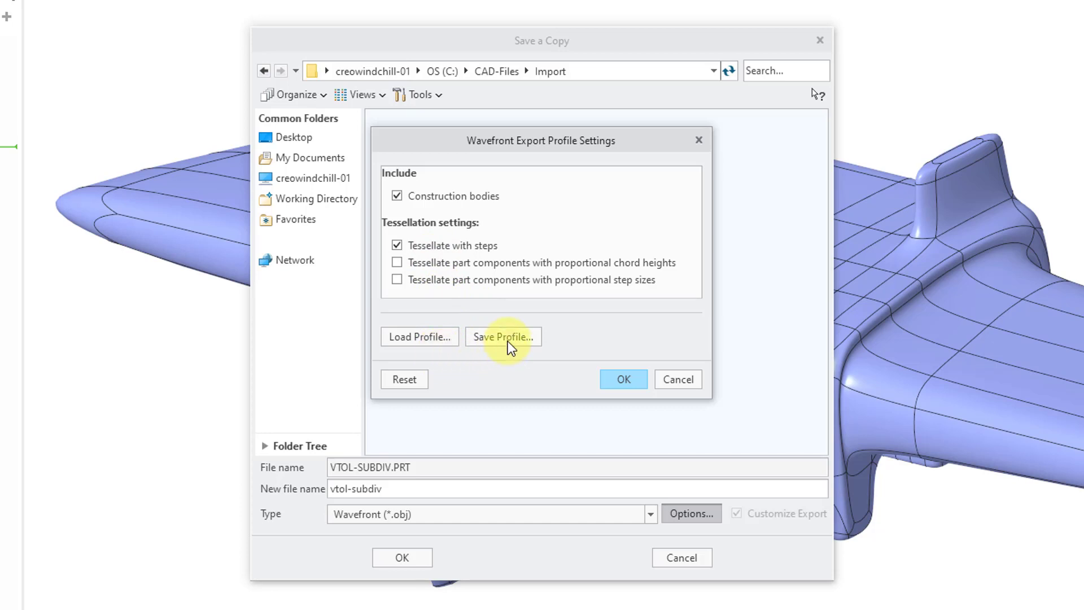
left_click(502, 336)
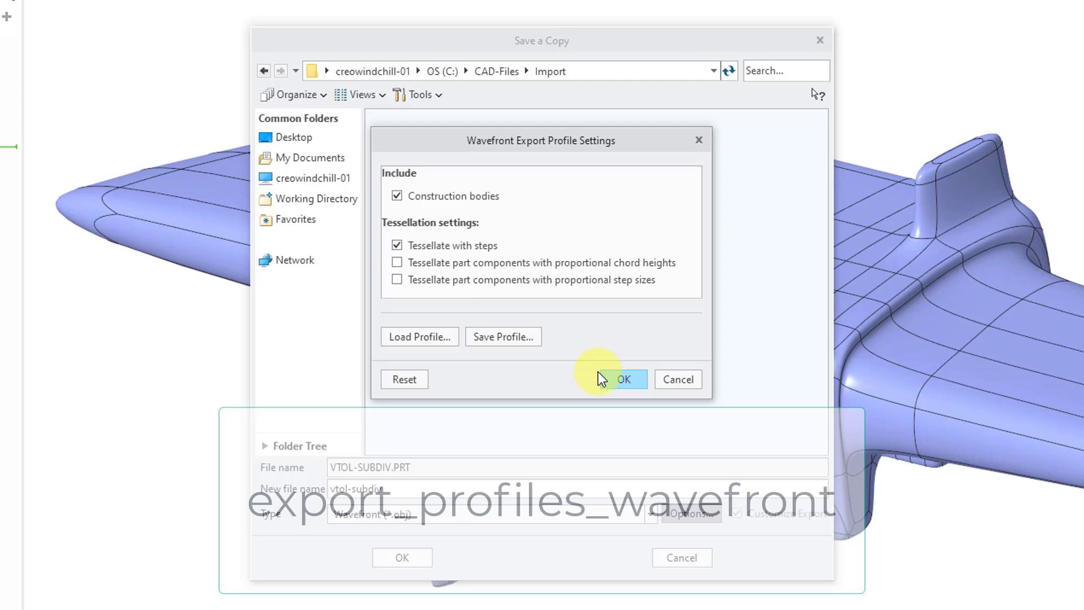
left_click(623, 379)
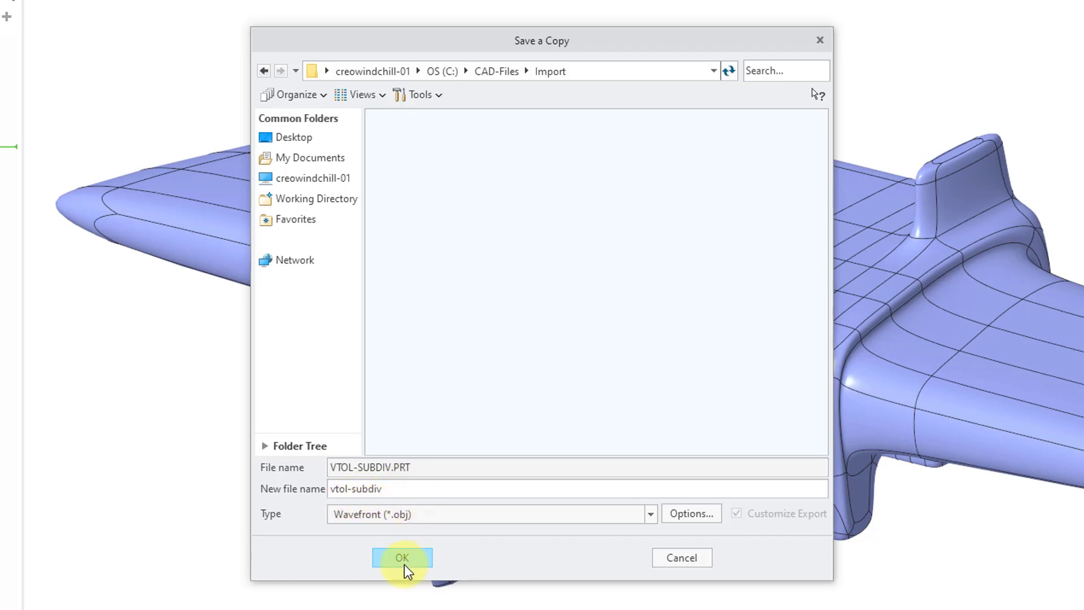
Confirm the OBJ copy and add the whole VTOL part as the export group.
left_click(402, 556)
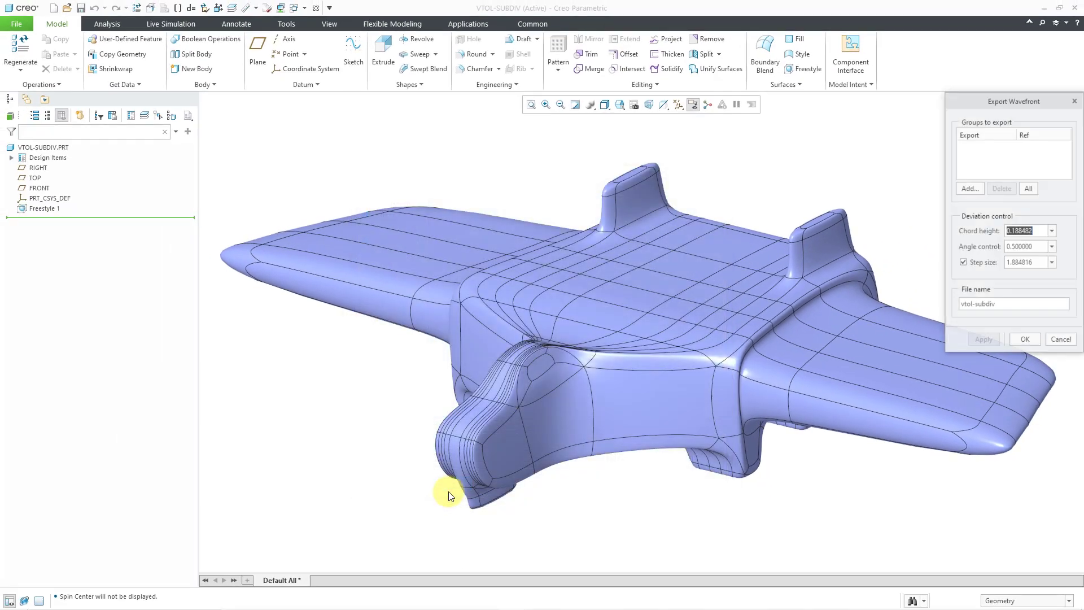
mouse_move(980, 176)
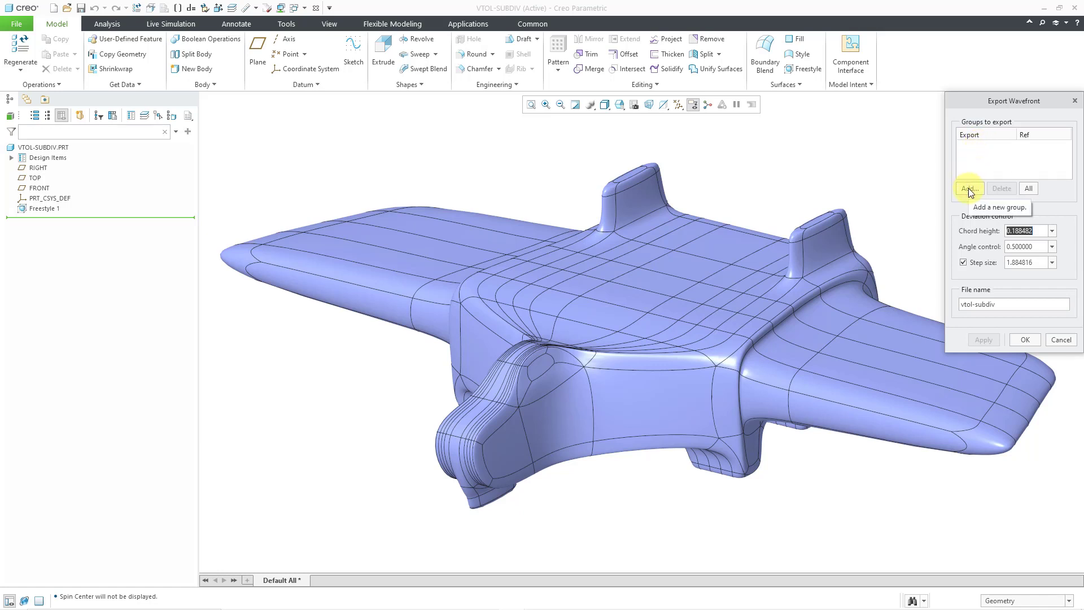
left_click(968, 189)
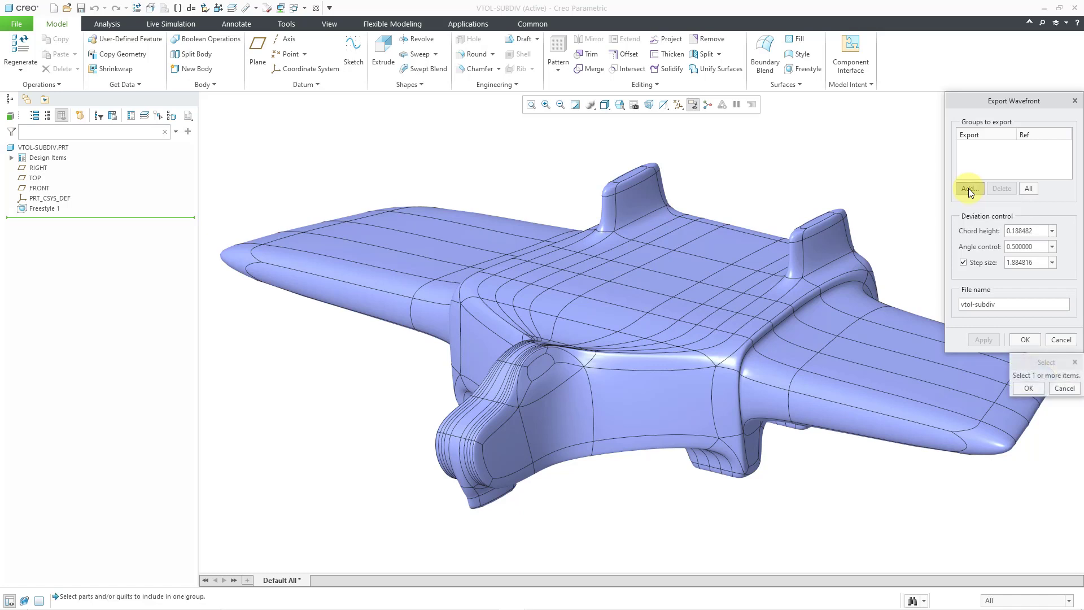
mouse_move(146, 587)
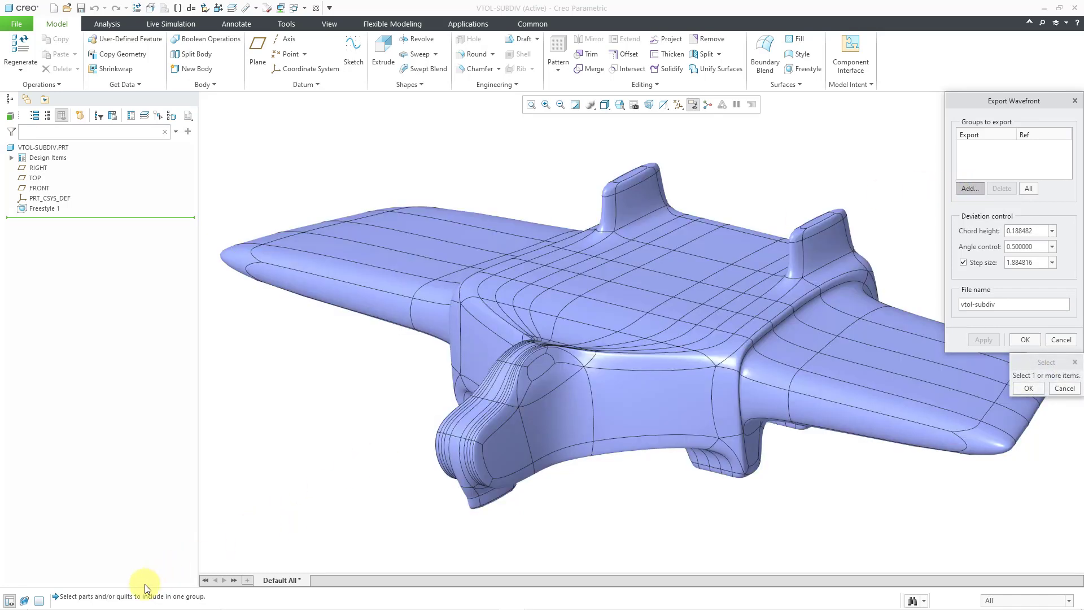
mouse_move(167, 596)
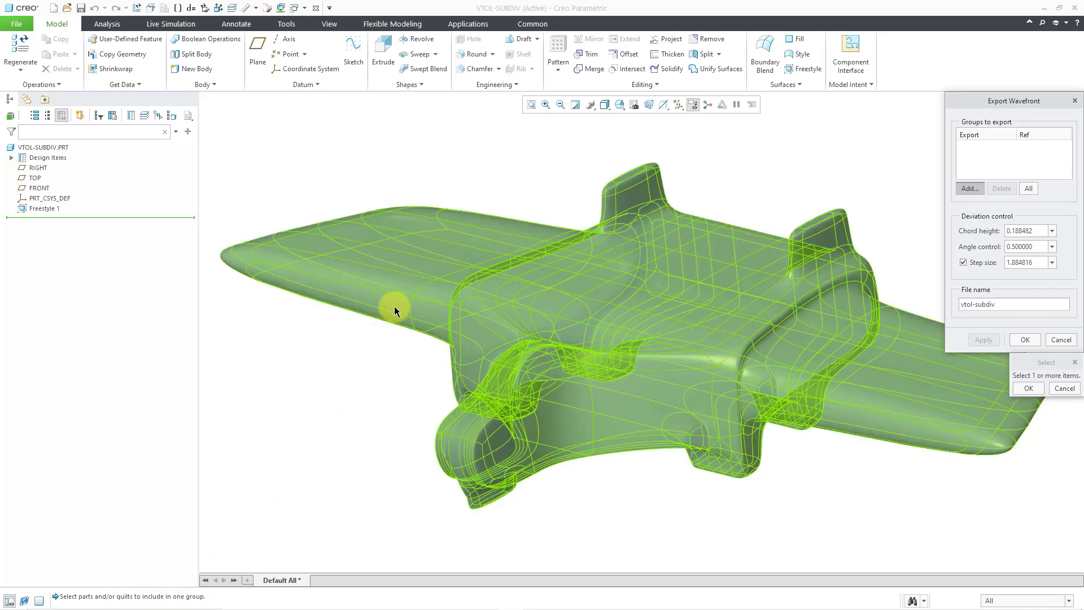
left_click(394, 309)
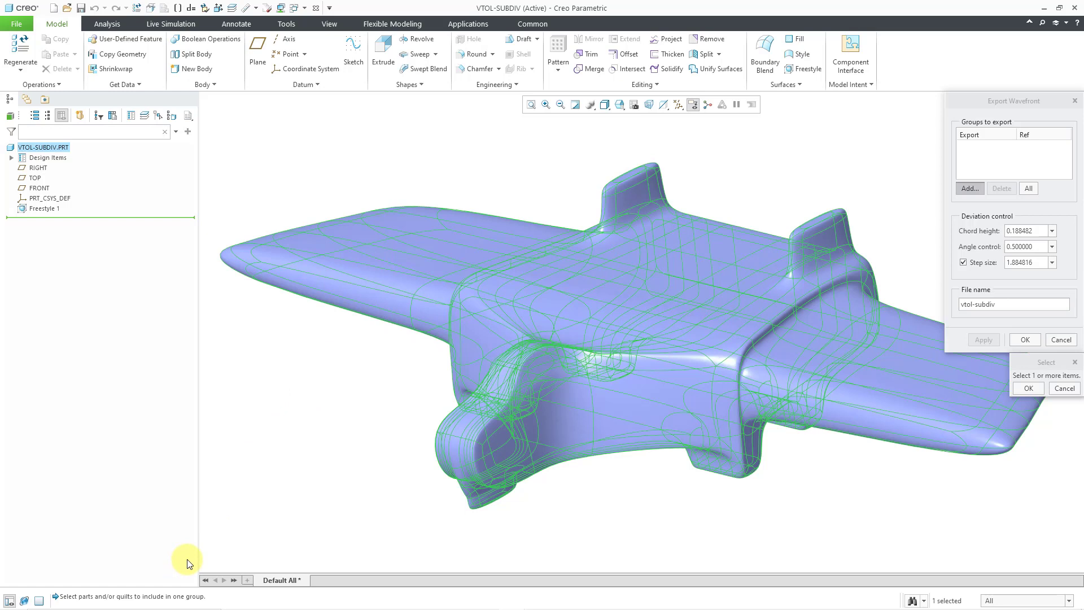
left_click(1028, 387)
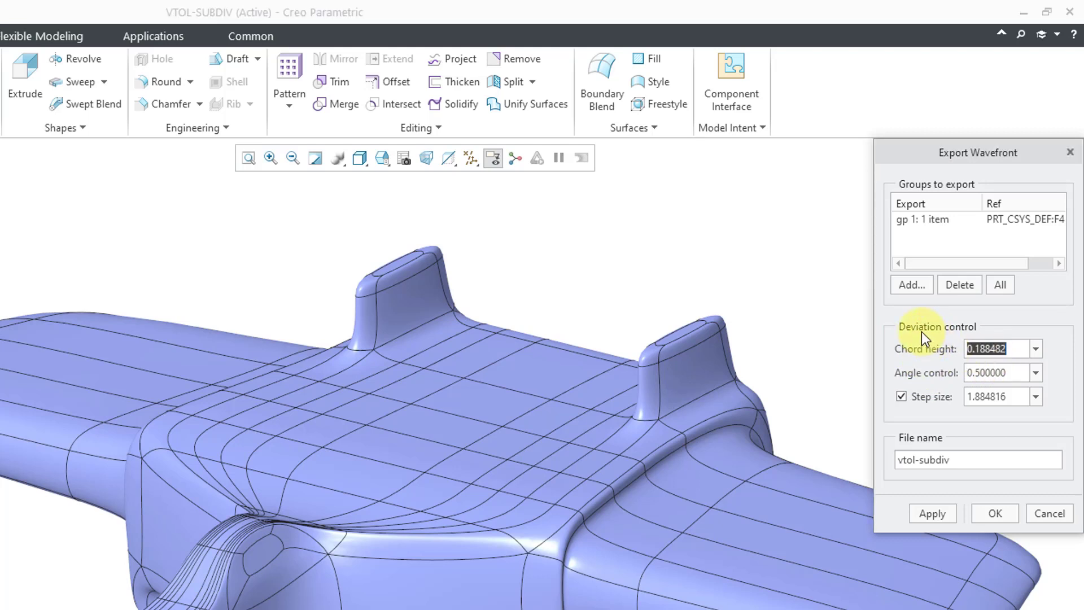
mouse_move(899, 320)
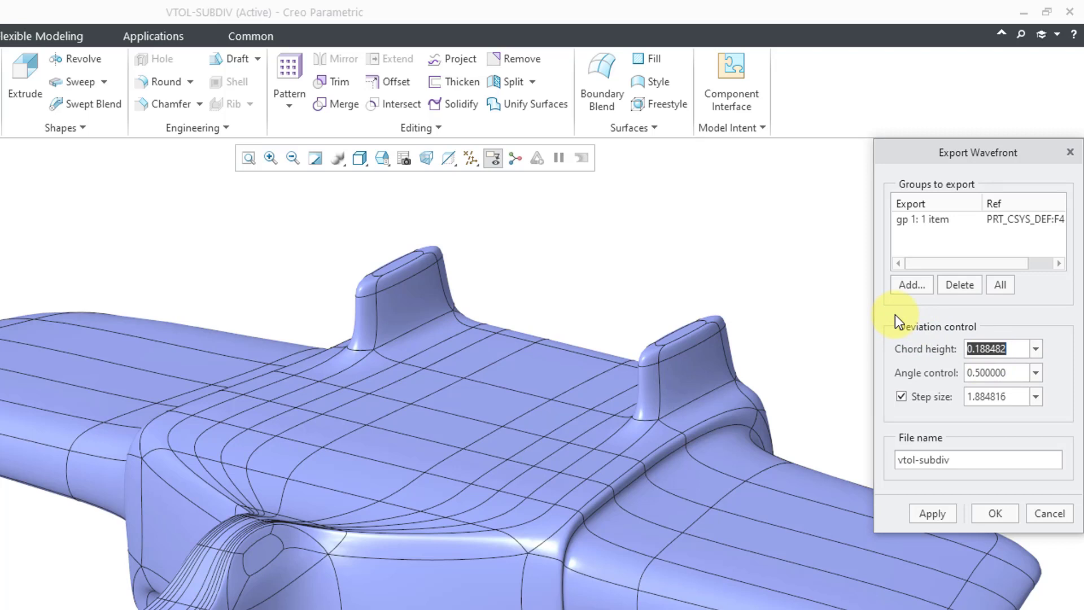
Write vtol-subdiv.obj with chord height 0.05, angle control 0.1 and step size 1.0.
type(".0")
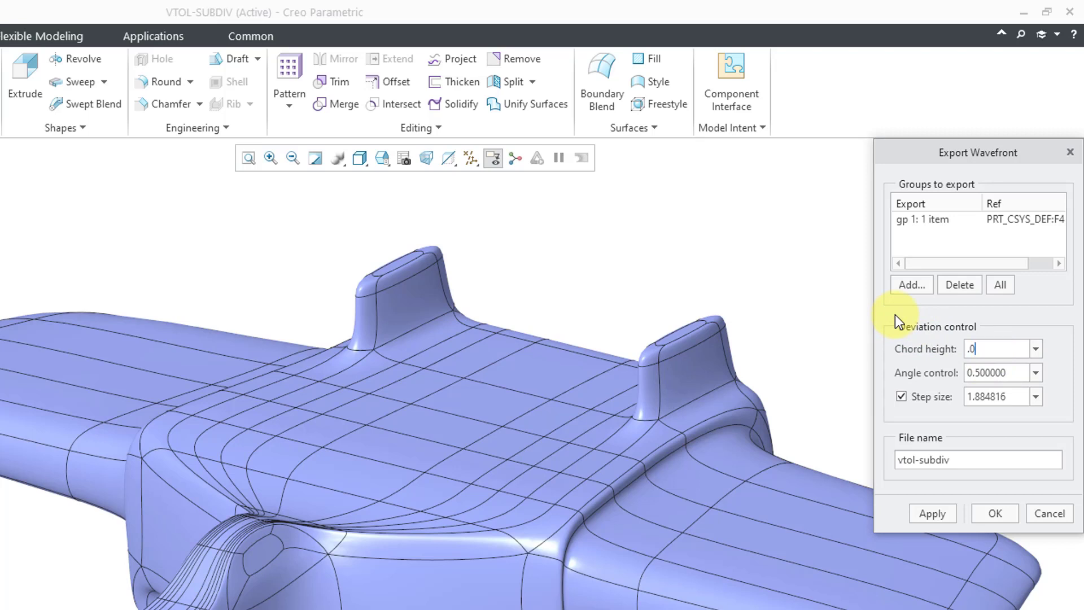
type("0.050000")
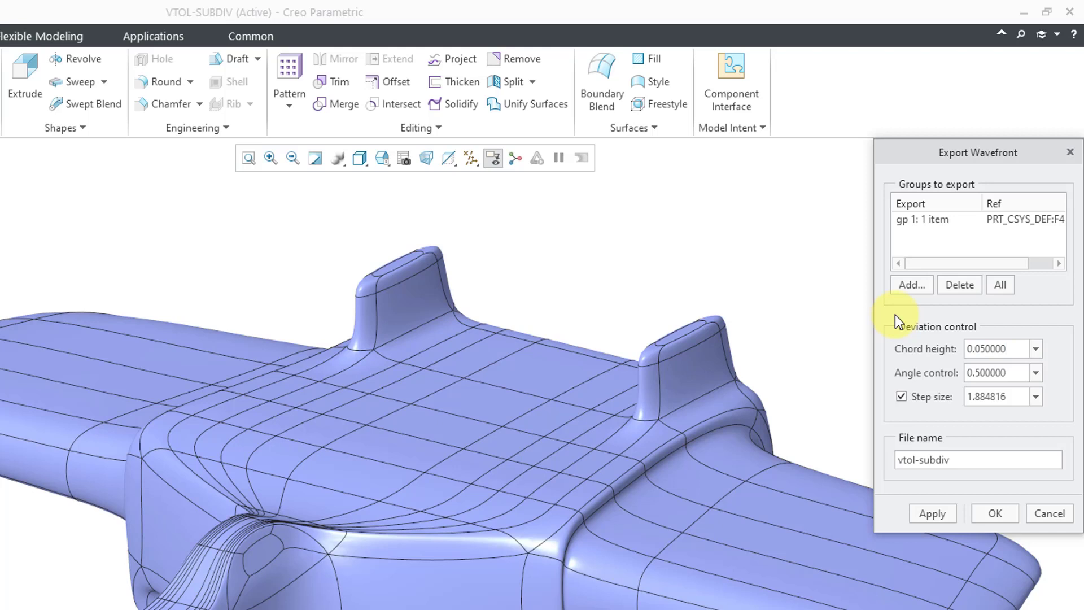
left_click(997, 372)
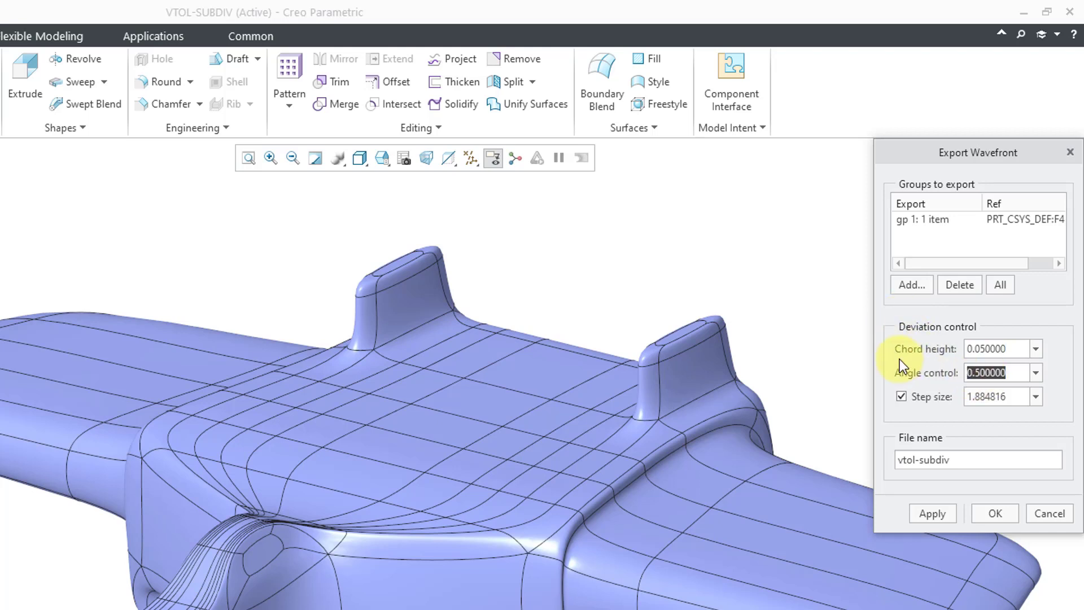
type(".1")
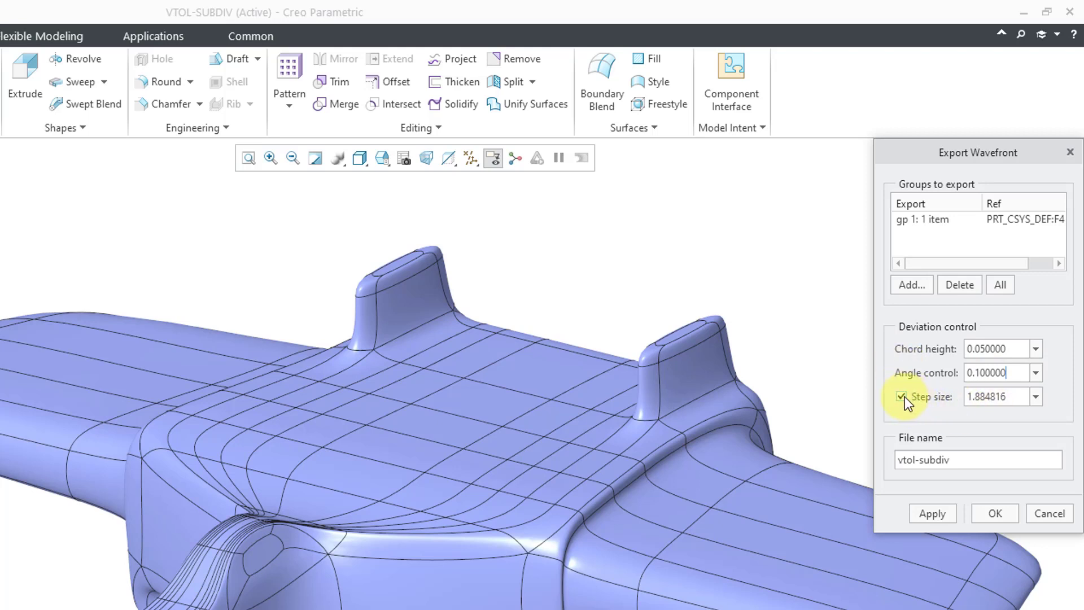
mouse_move(902, 397)
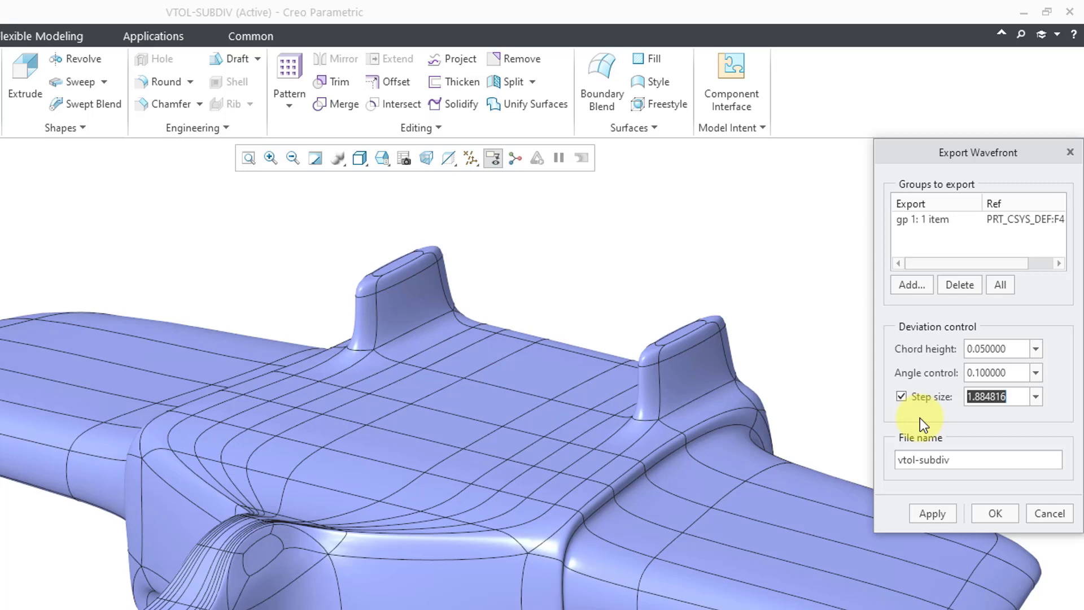
type("1.000000")
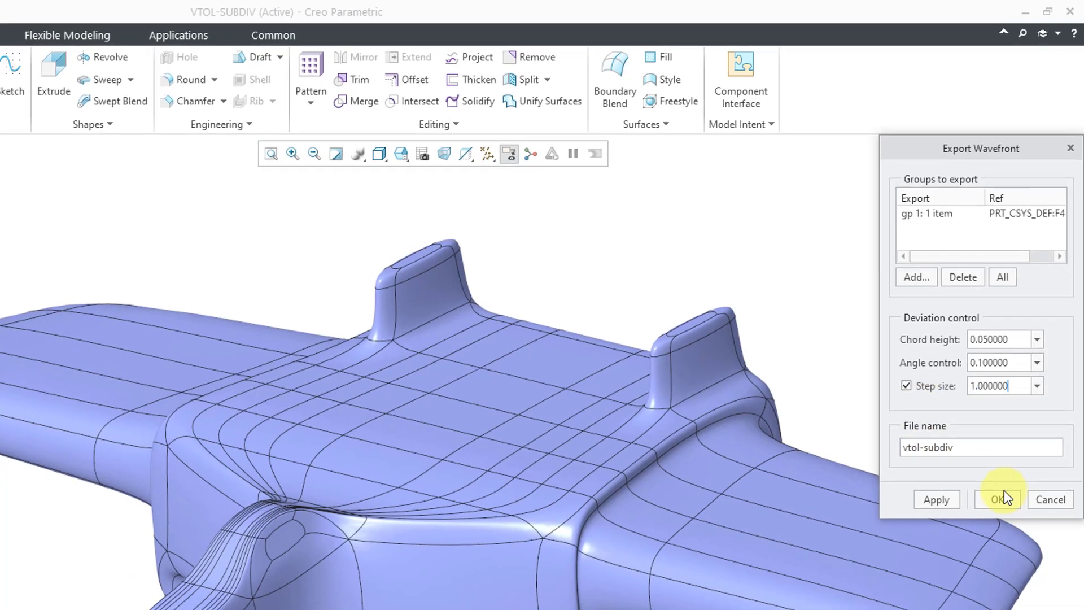
left_click(997, 499)
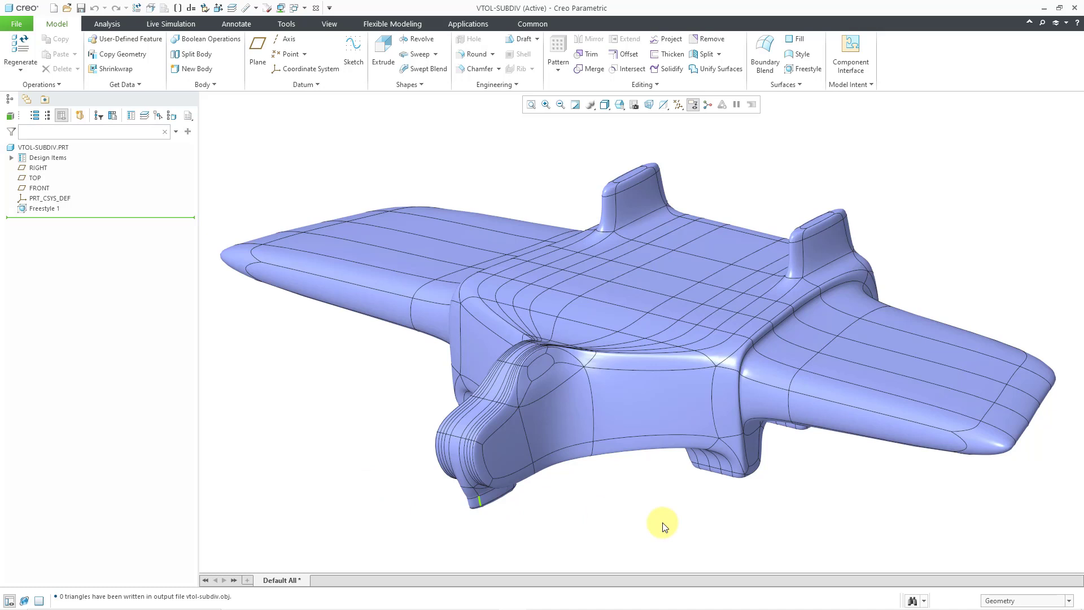
Filter selection to Quilt and Solidify the Freestyle quilt into a solid body.
left_click(1023, 599)
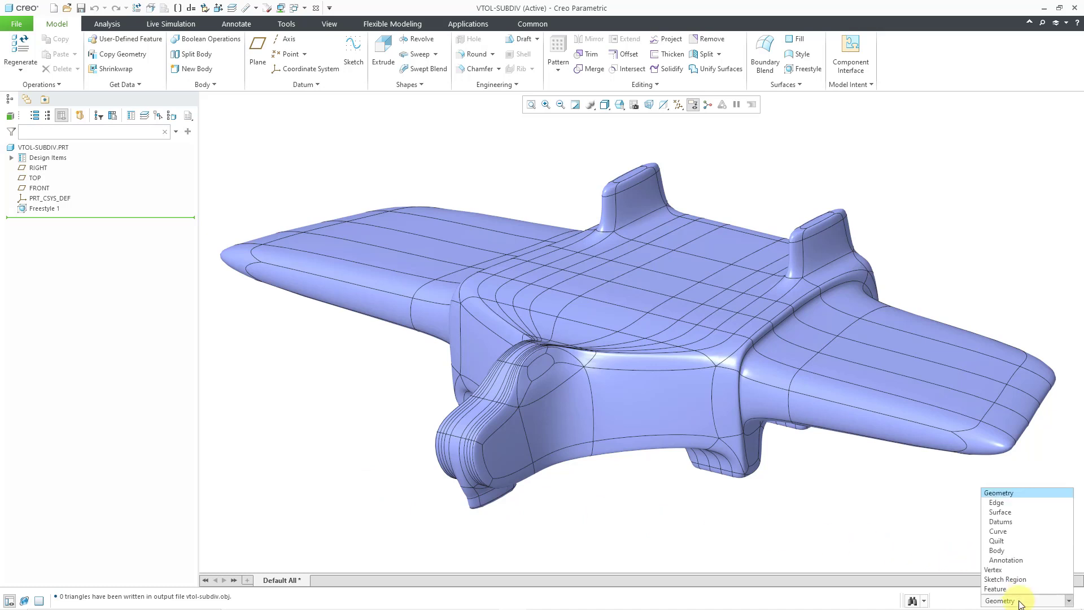
mouse_move(996, 540)
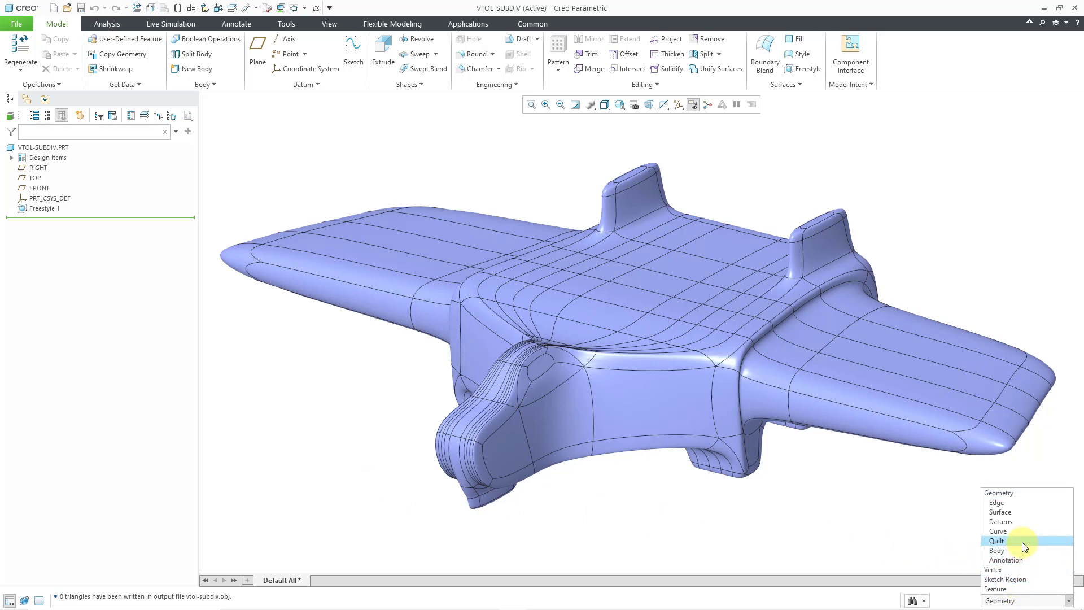
left_click(996, 541)
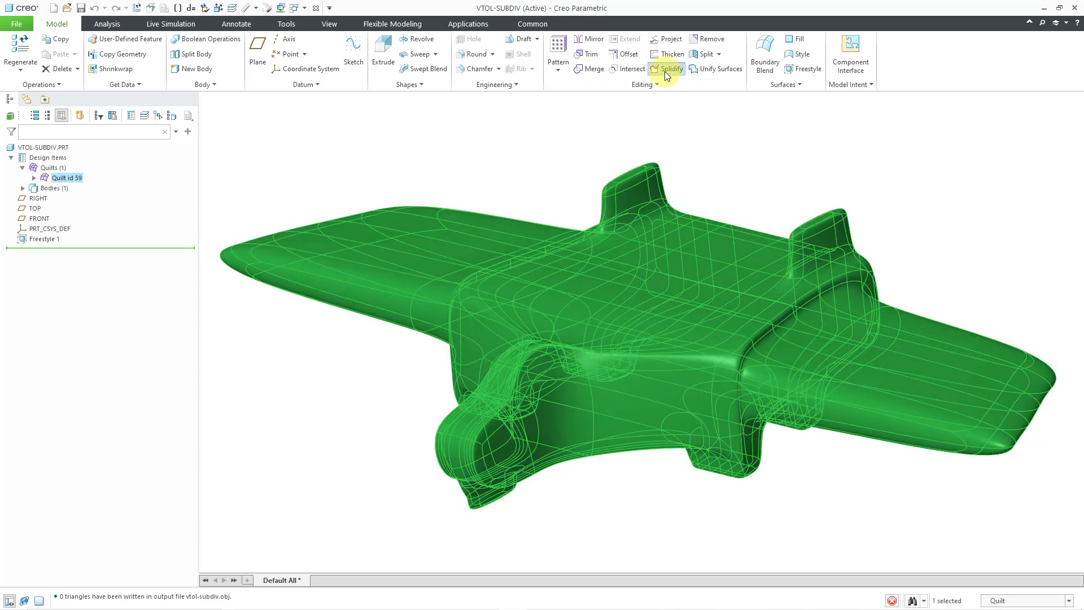
left_click(666, 69)
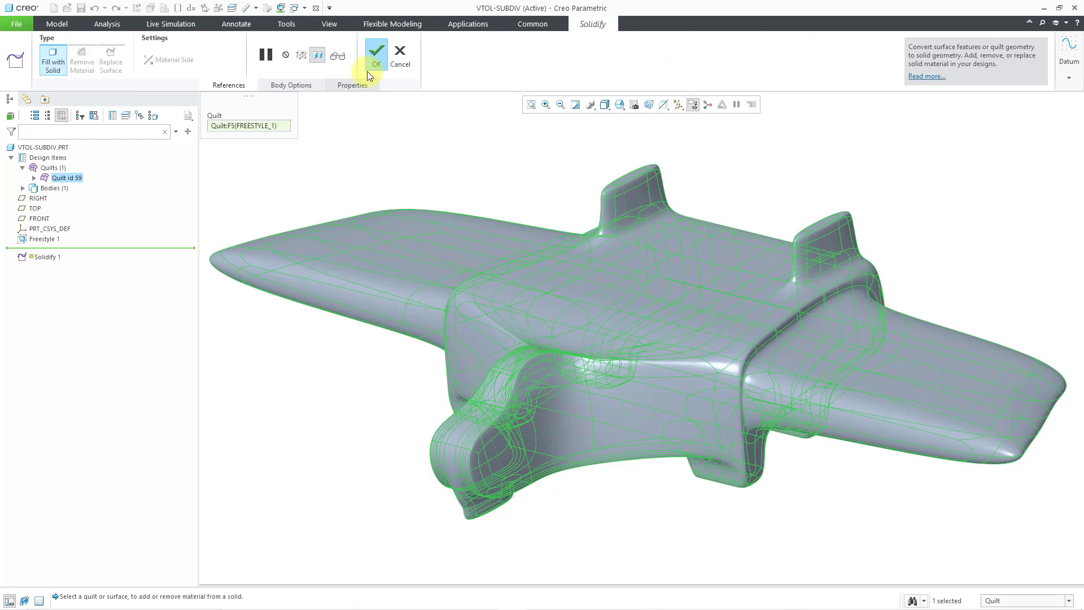
left_click(376, 52)
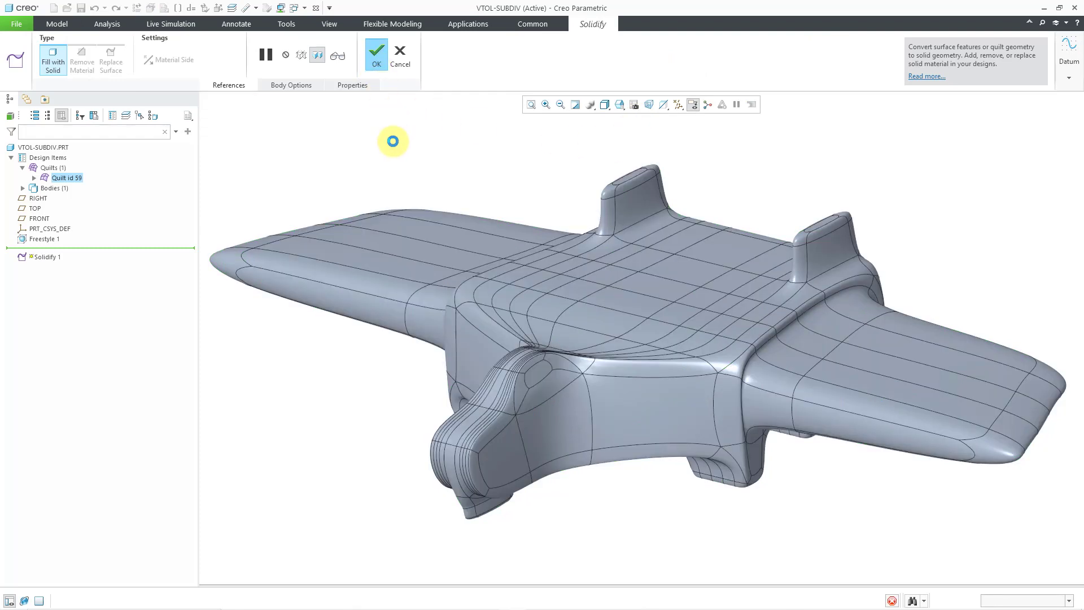
left_click(375, 51)
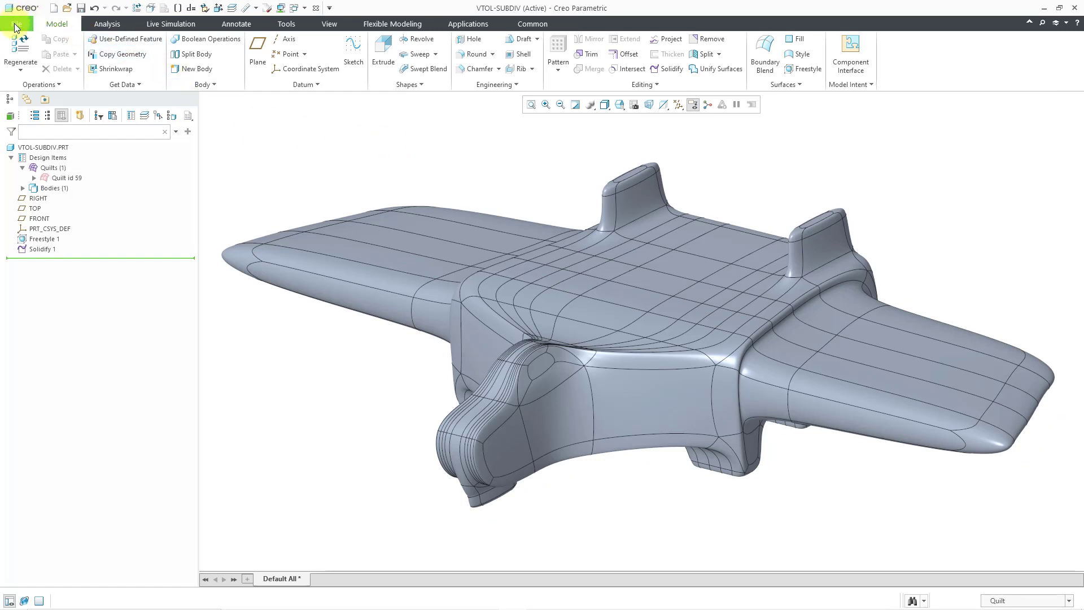
Save a Wavefront OBJ copy again as vtol-subdiv.obj, confirming the overwrite.
left_click(17, 24)
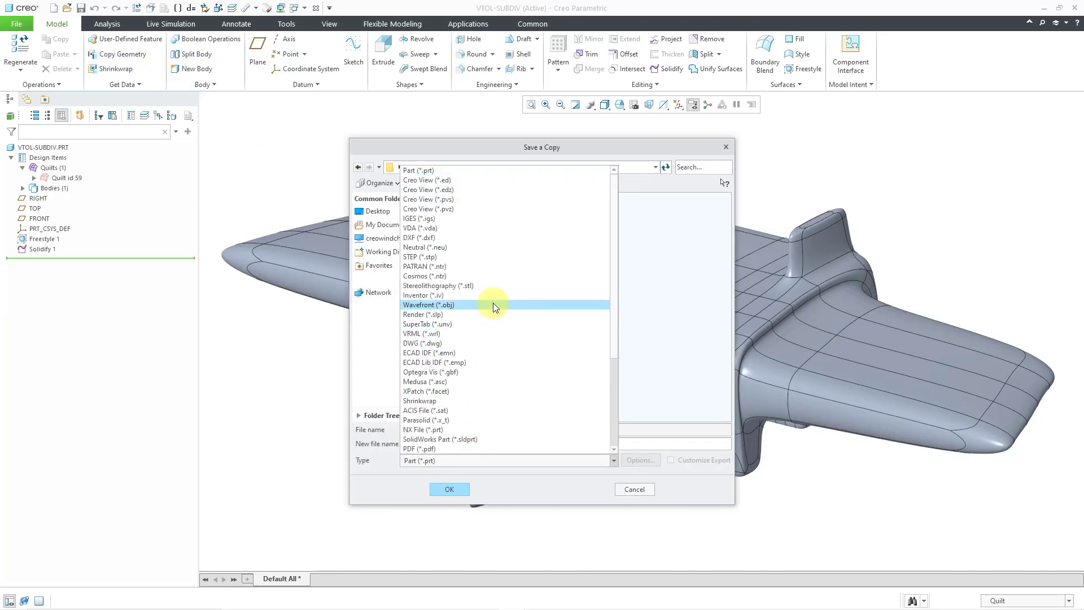
left_click(427, 305)
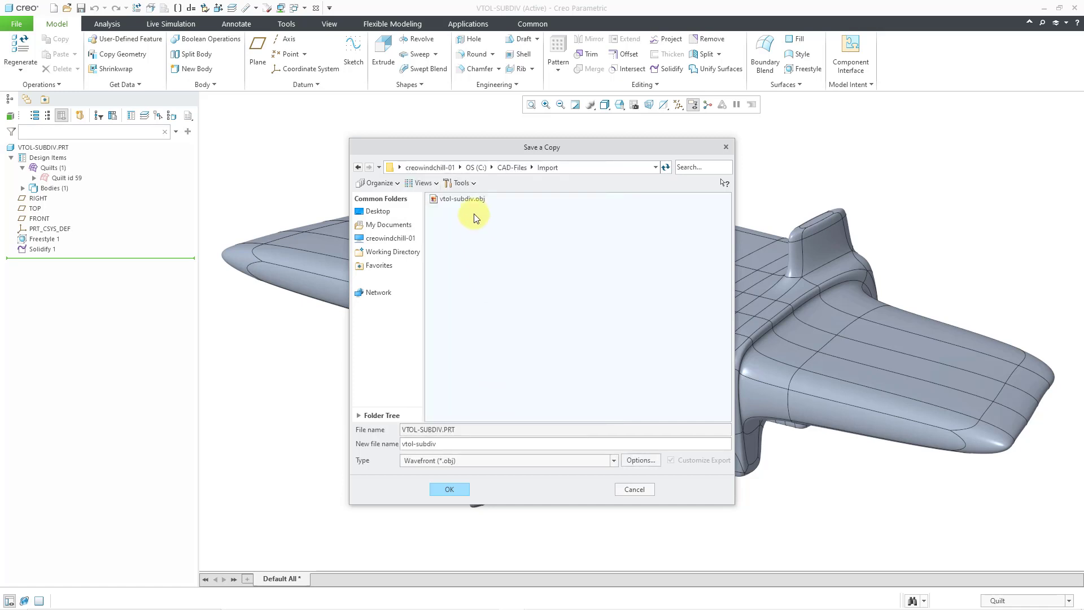
left_click(449, 489)
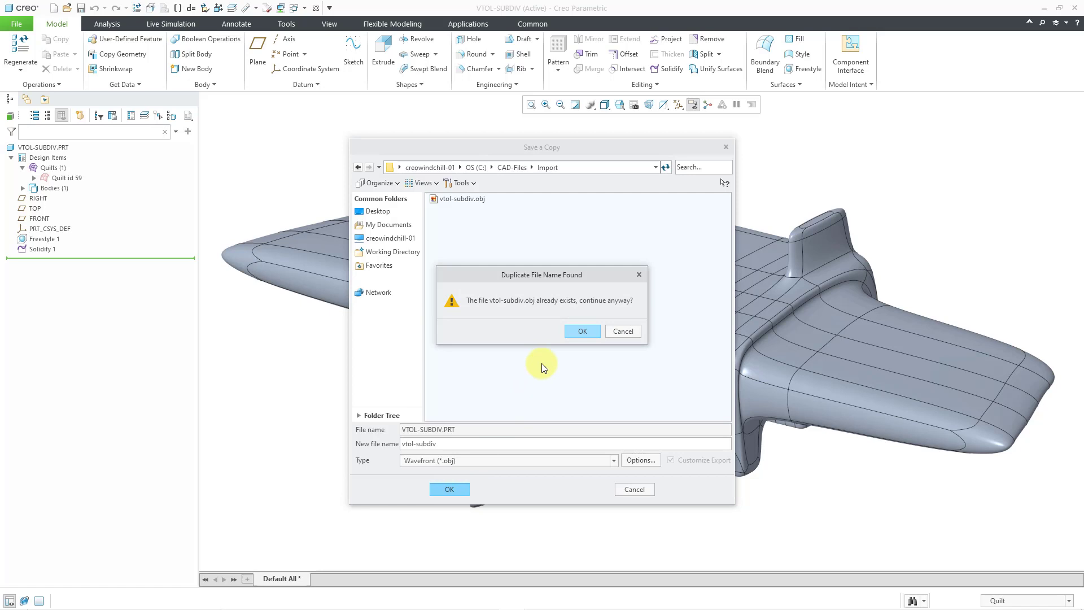
left_click(581, 331)
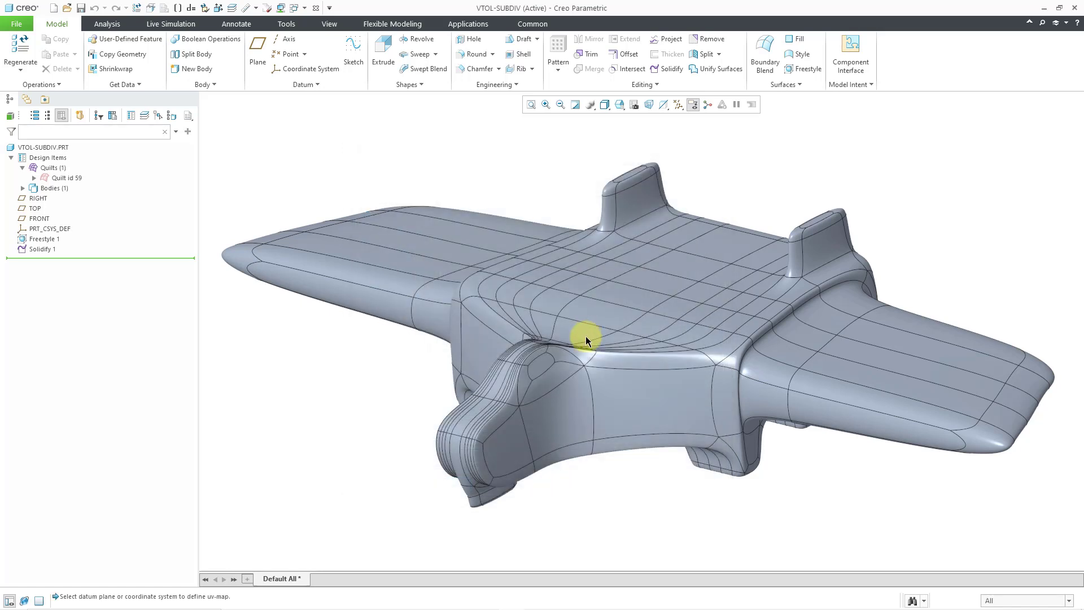
mouse_move(289, 510)
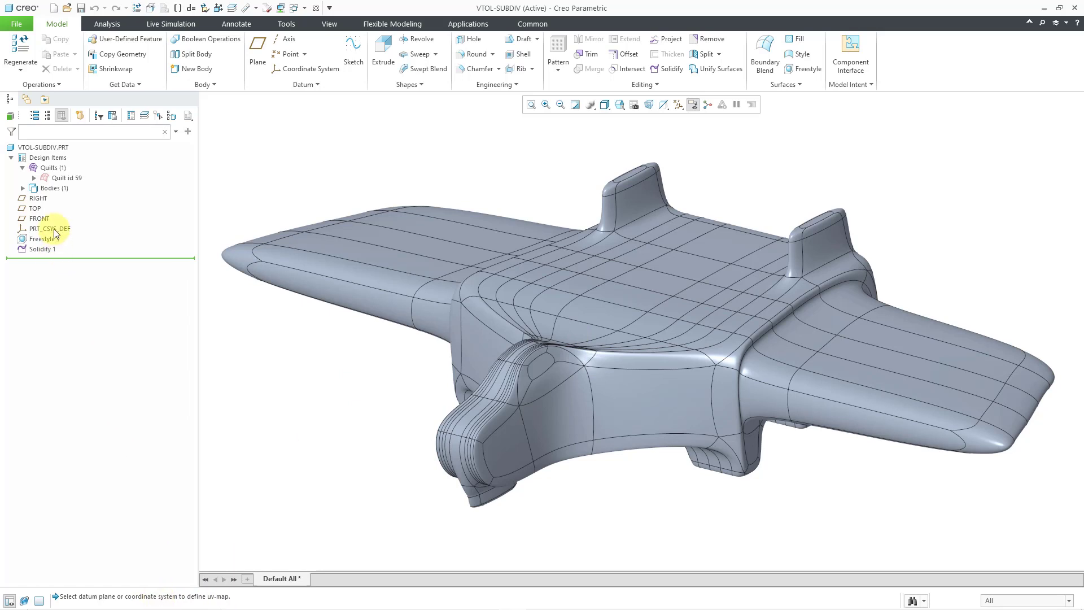
Export from PRT_CSYS_DEF with chord height 0.05 and step size 1.0, giving 20,560 triangles.
left_click(49, 228)
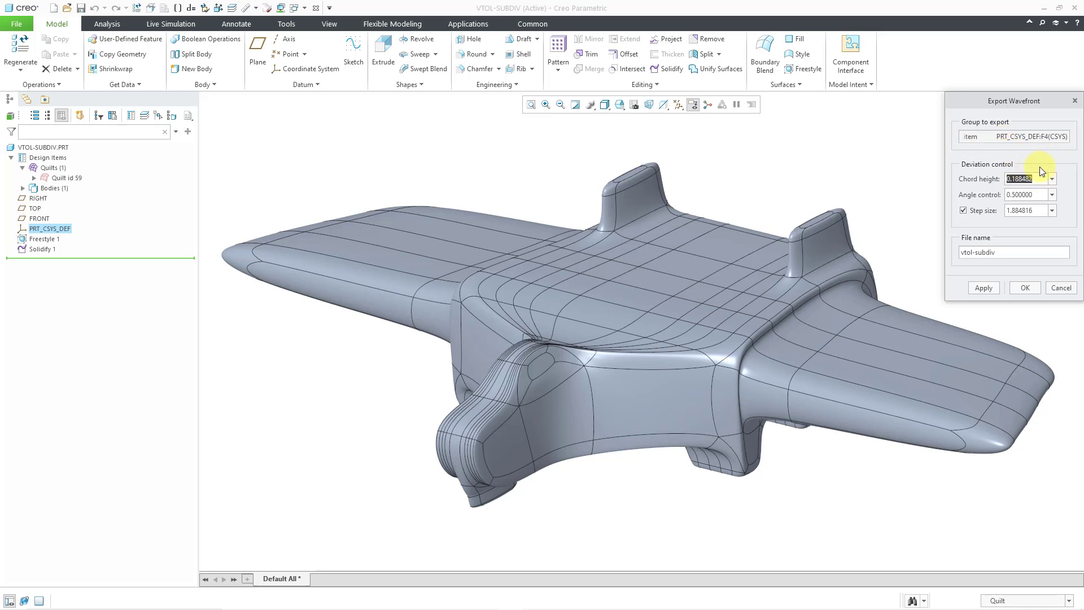
type(".050000")
left_click(1027, 194)
type("0.100000")
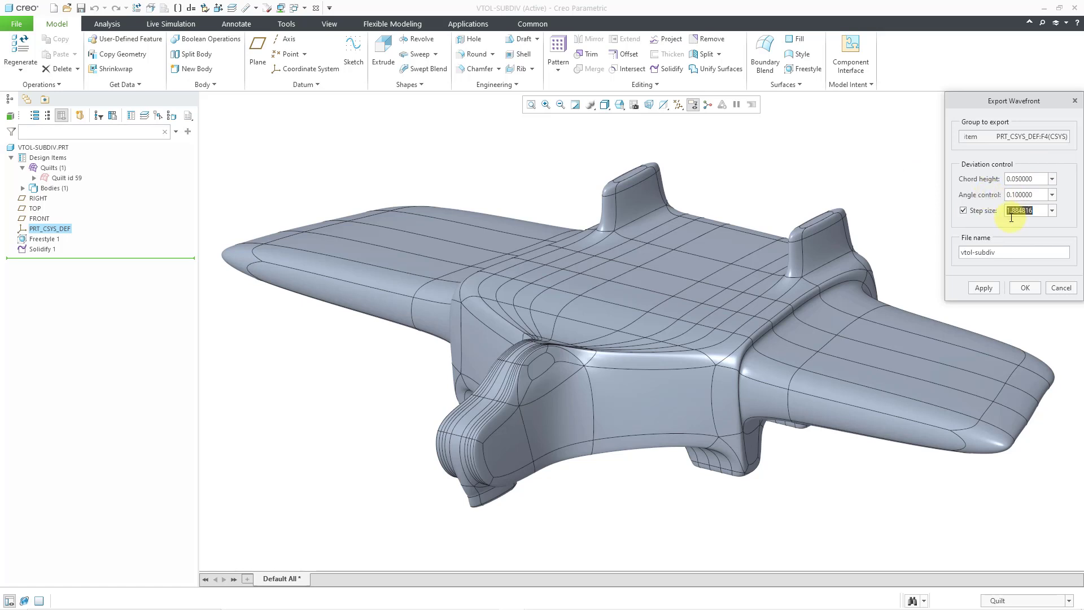
type("1.000000")
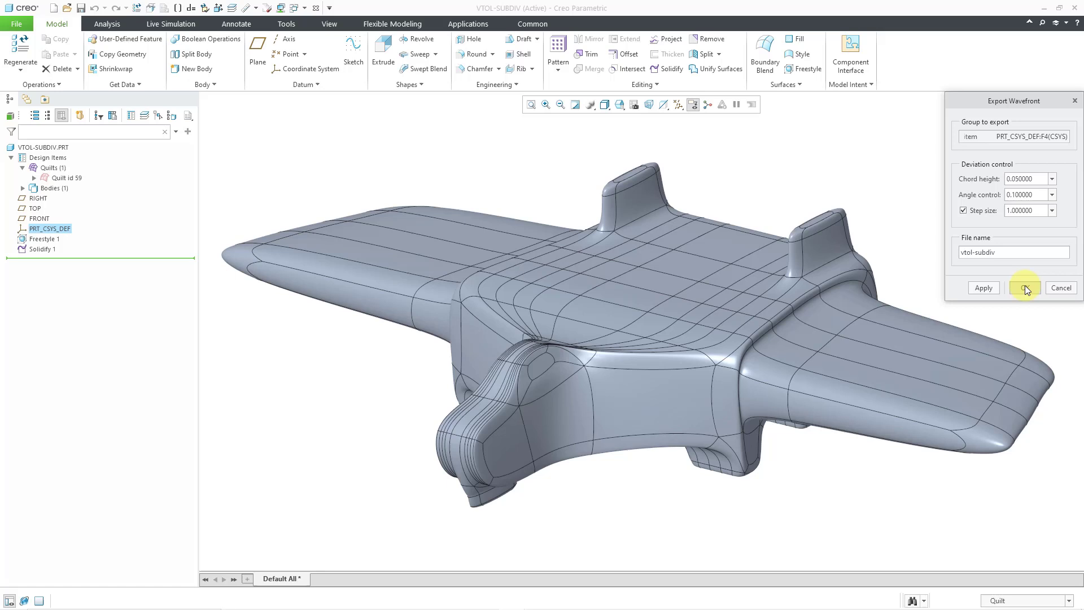
left_click(1025, 288)
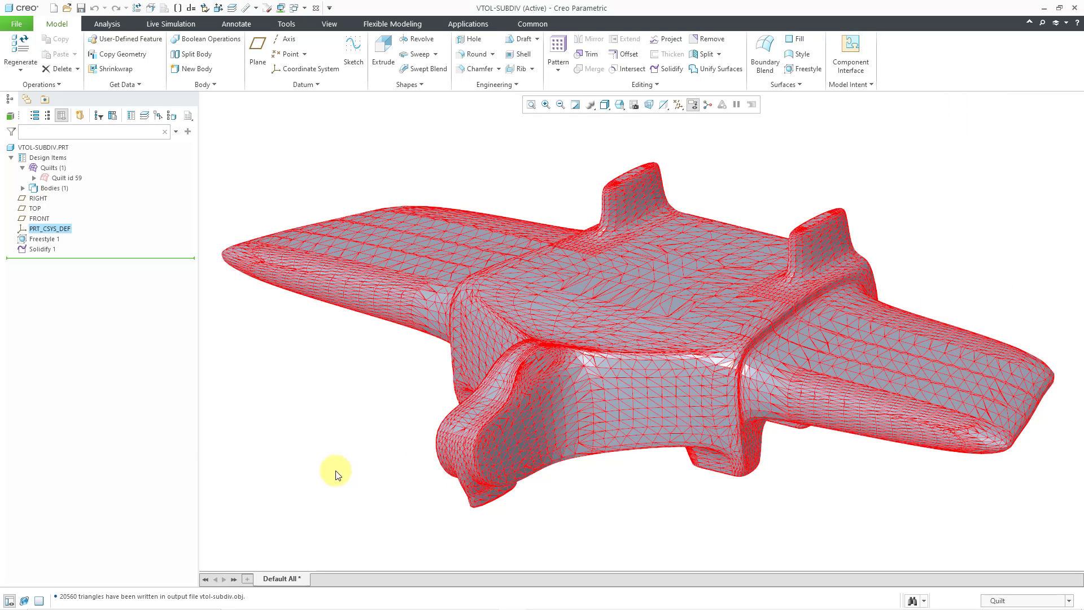
mouse_move(90, 602)
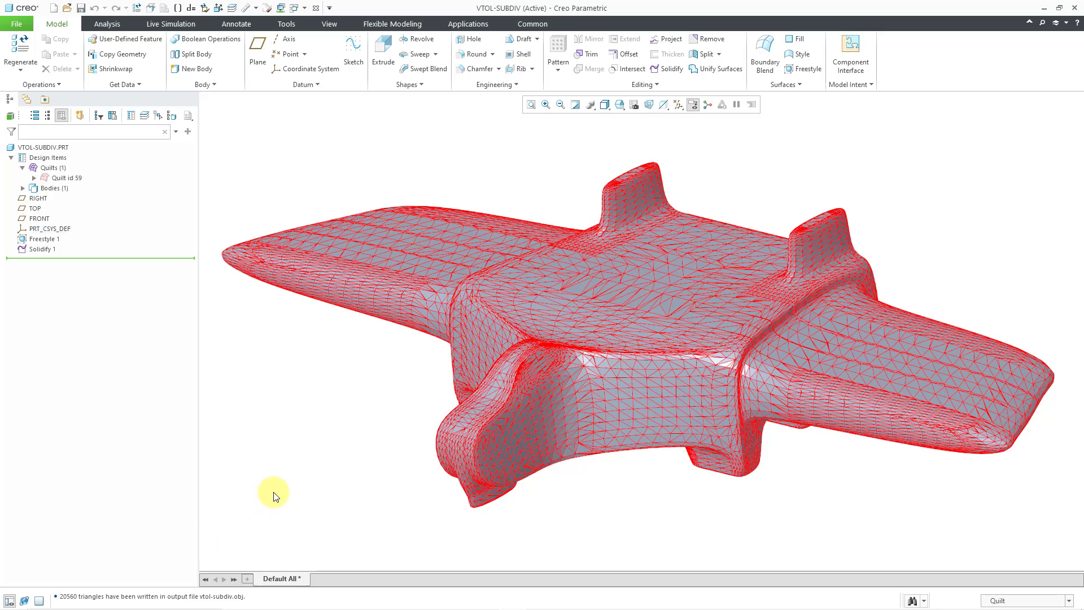
mouse_move(441, 257)
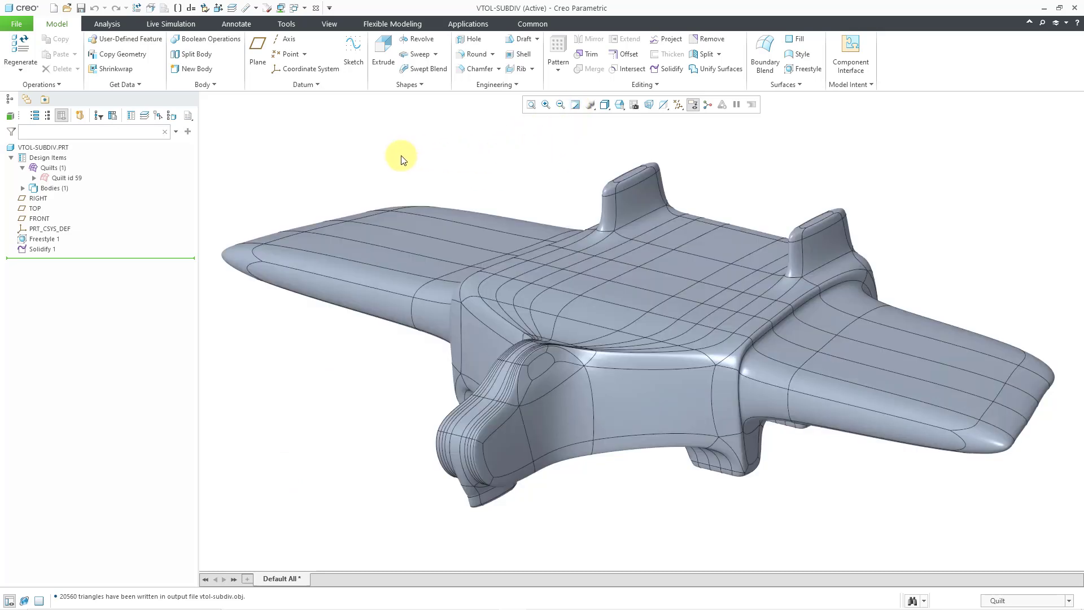
mouse_move(358, 156)
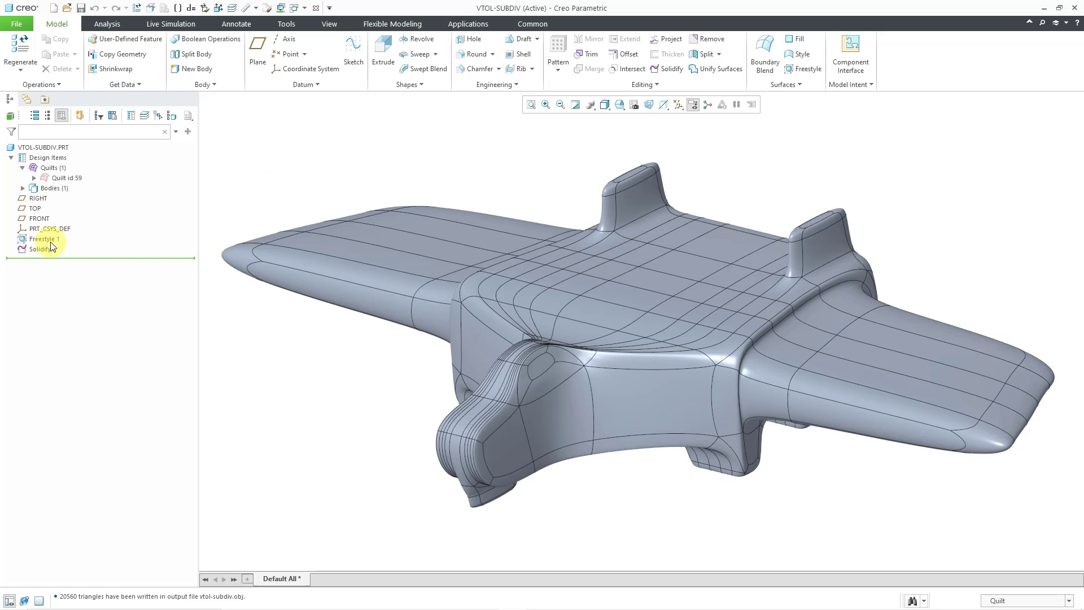
left_click(44, 238)
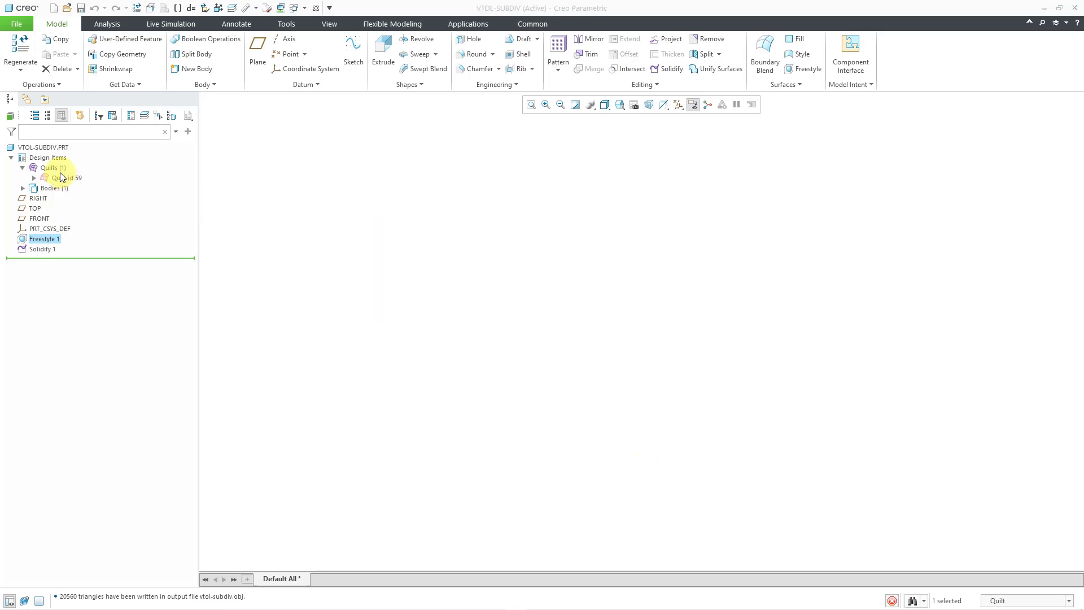
Edit Freestyle 1 showing its control cage and drop down the Operations menu.
double_click(44, 238)
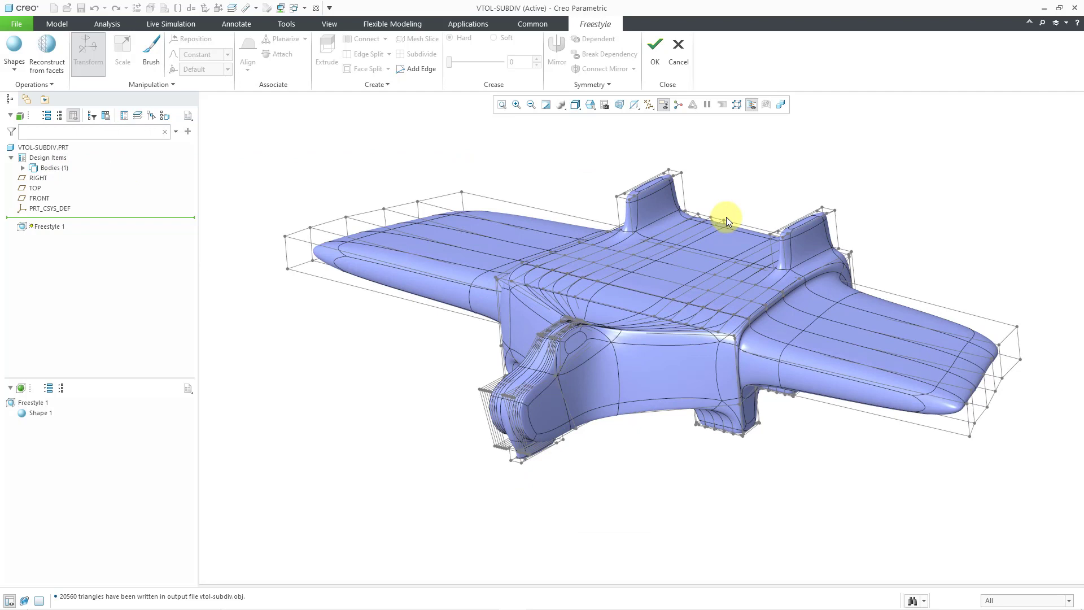
mouse_move(528, 181)
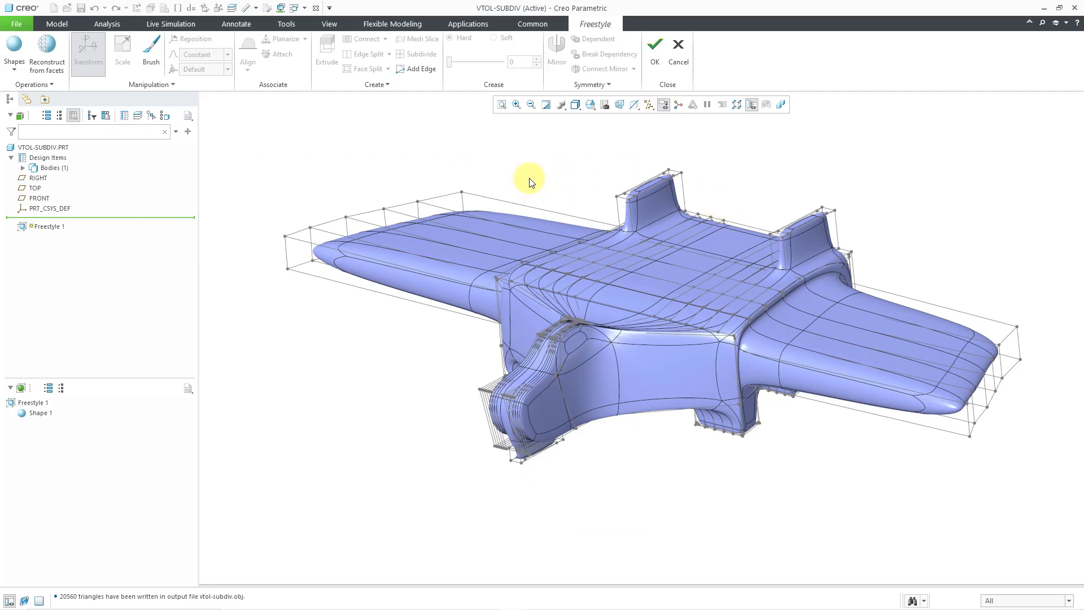
mouse_move(495, 167)
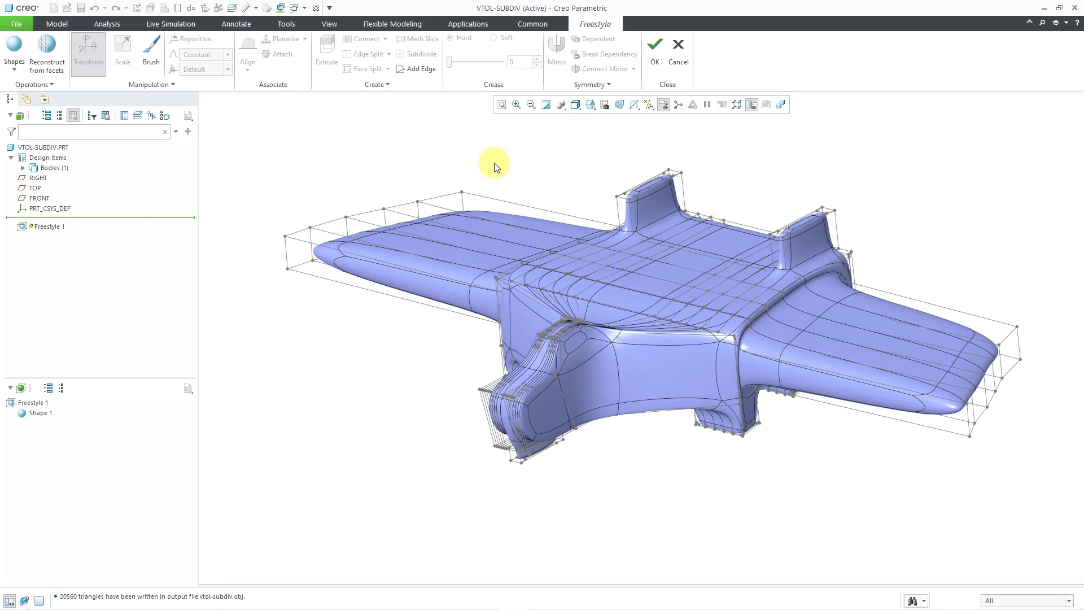
left_click(32, 83)
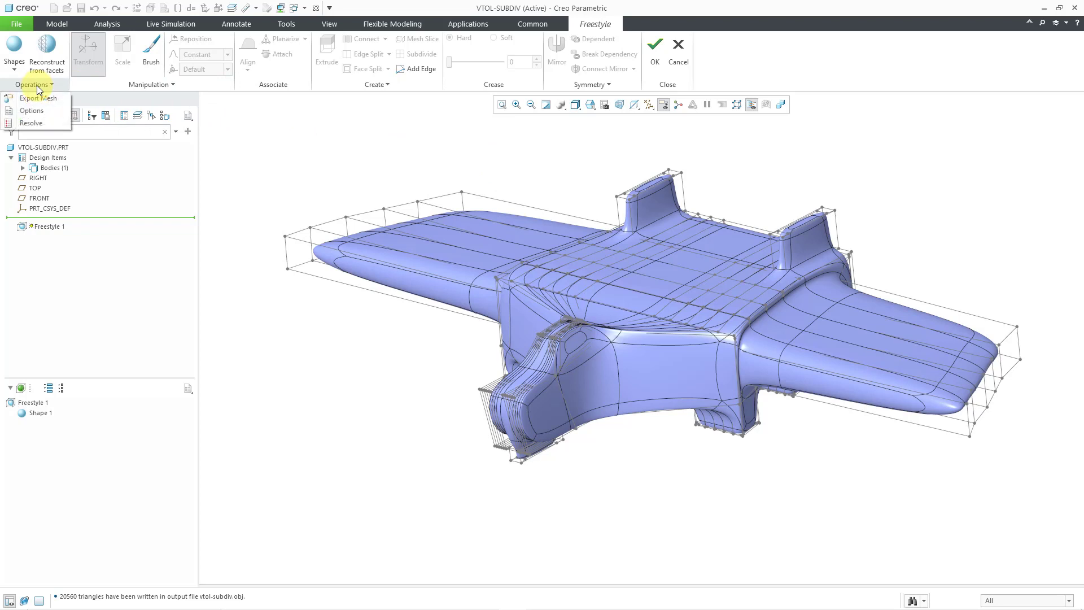
mouse_move(55, 100)
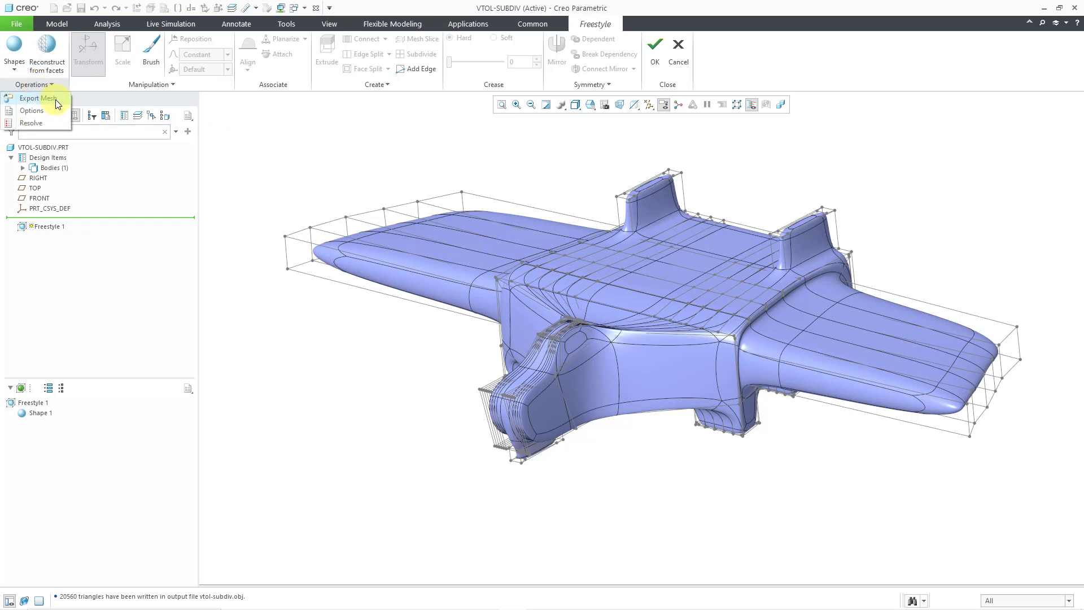
mouse_move(38, 98)
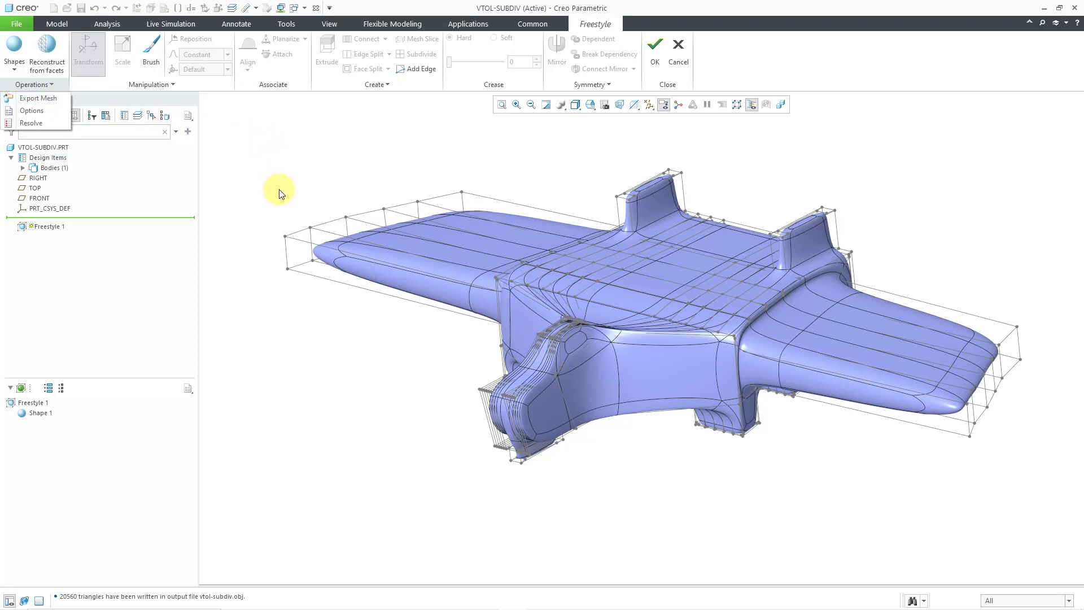
mouse_move(307, 238)
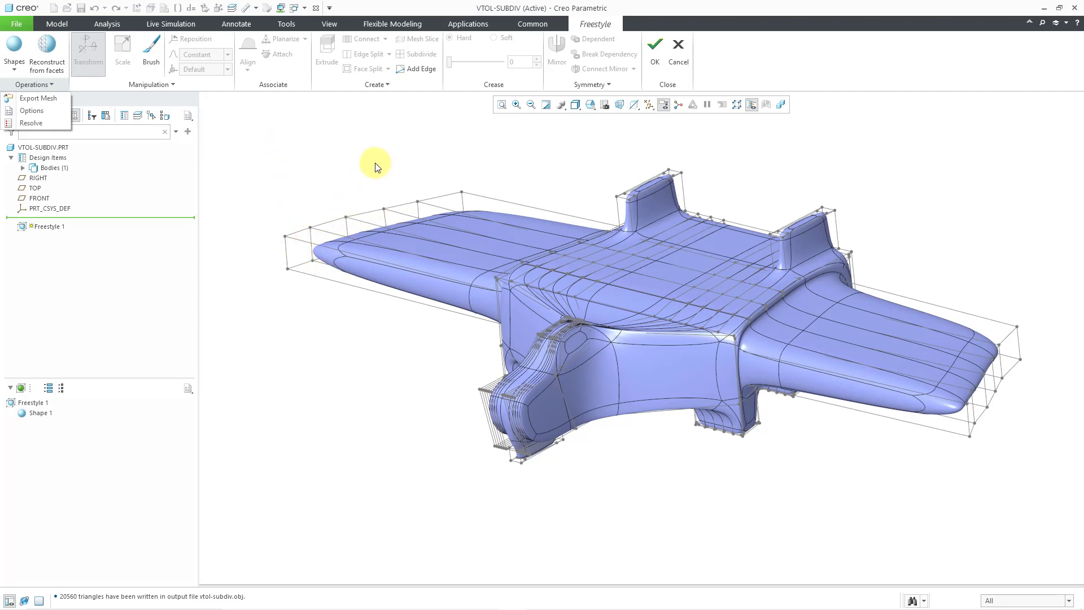
mouse_move(38, 99)
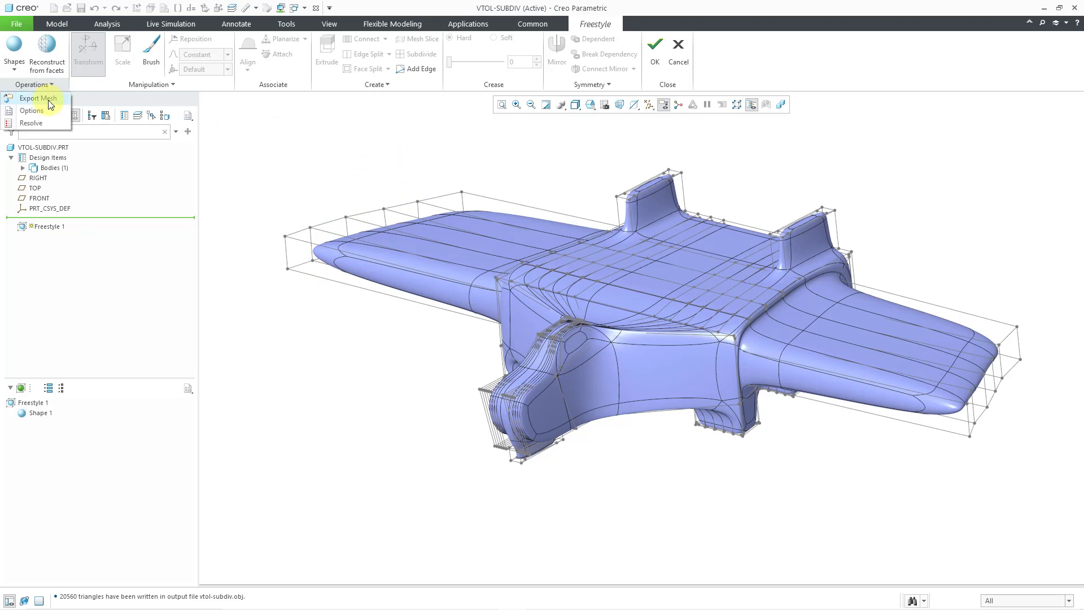
Export Mesh as Freestyle_1.obj in Wavefront format, then cancel the Freestyle edit.
left_click(39, 97)
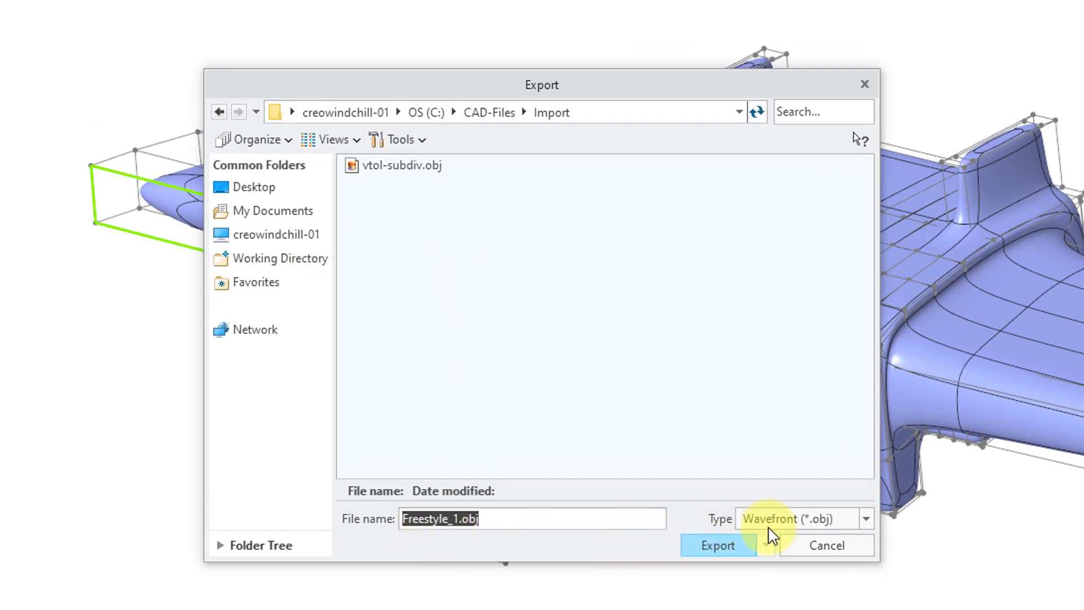
left_click(863, 518)
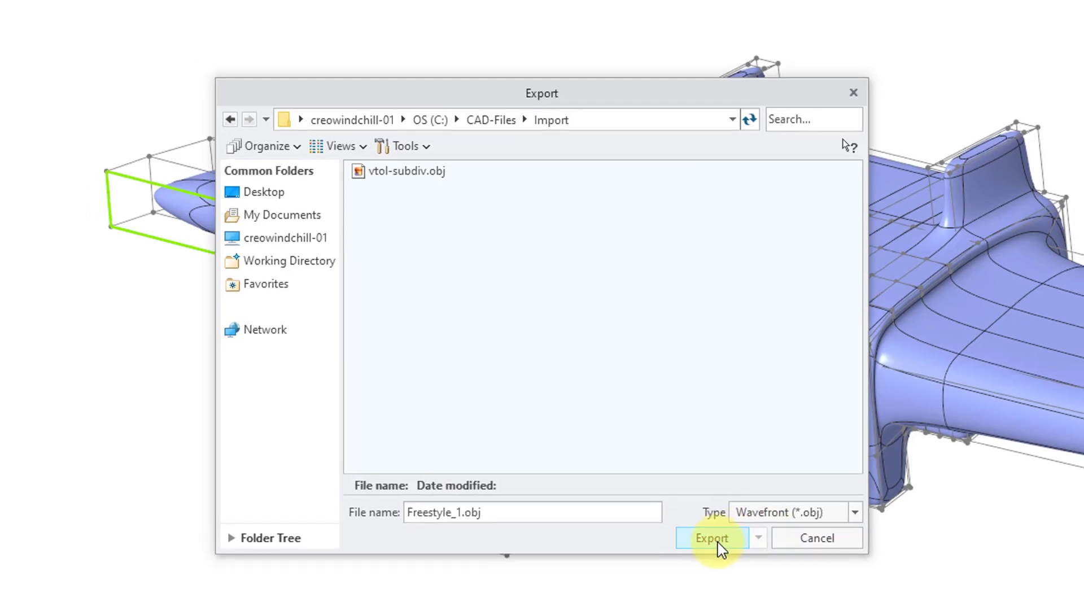
left_click(713, 537)
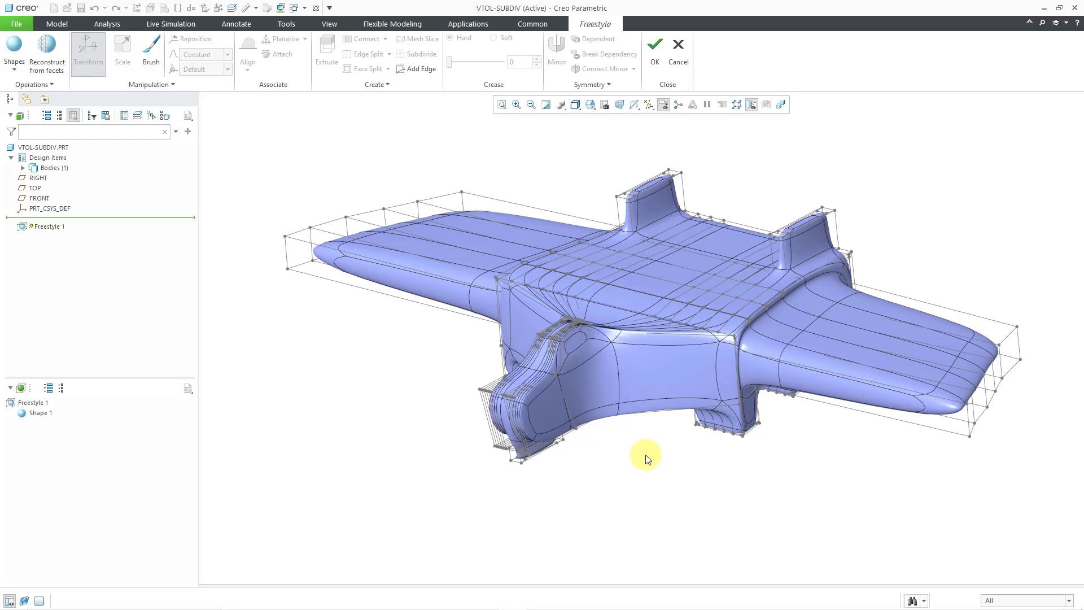
mouse_move(471, 593)
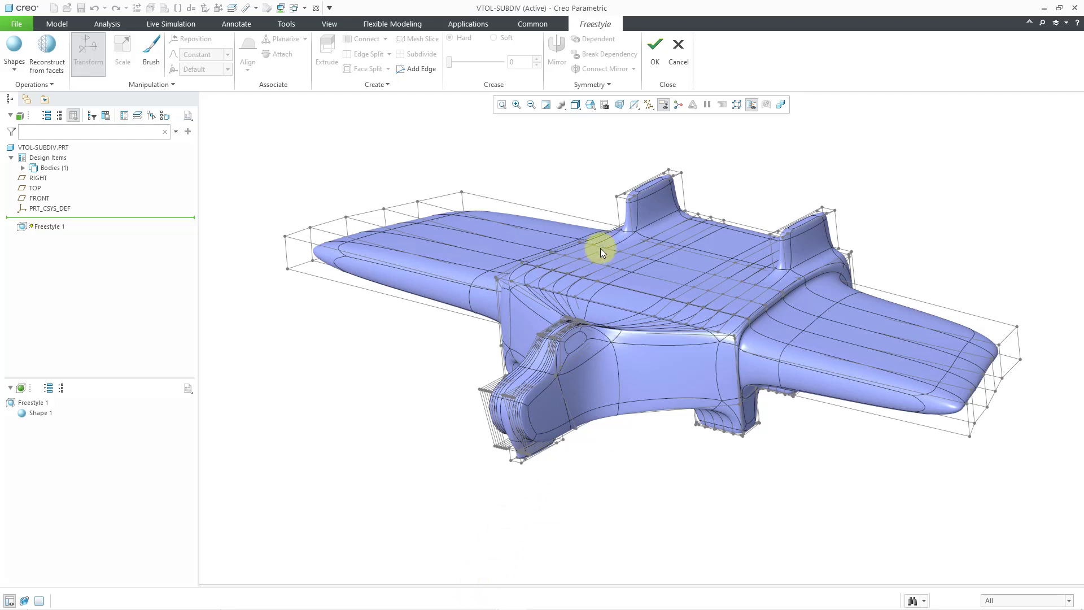
left_click(676, 43)
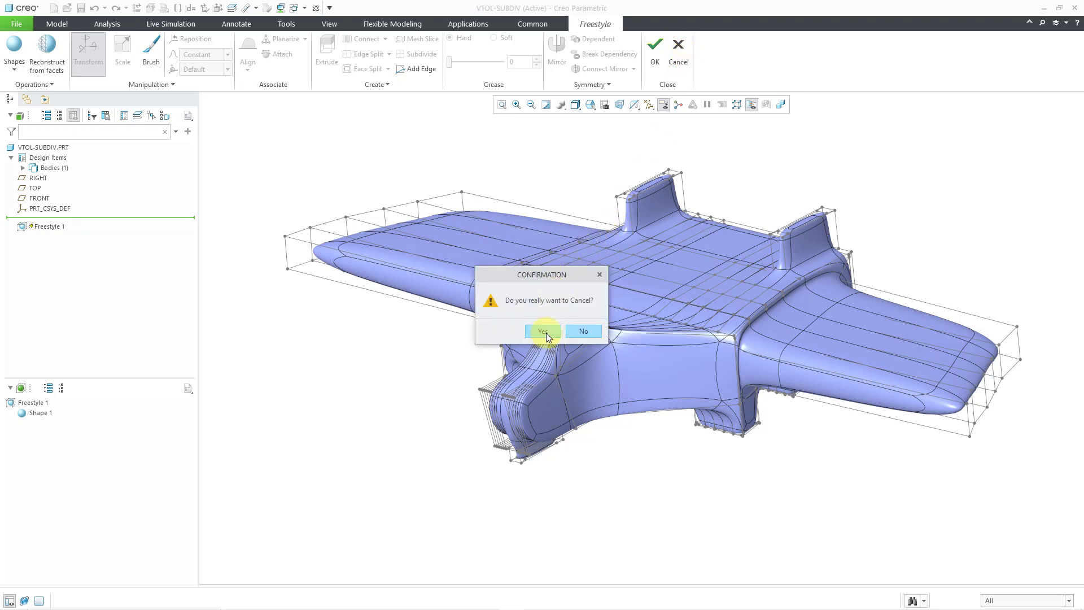
Confirm Yes to abandon the Freestyle edits, keeping Freestyle 1 and Solidify 1 intact.
left_click(541, 331)
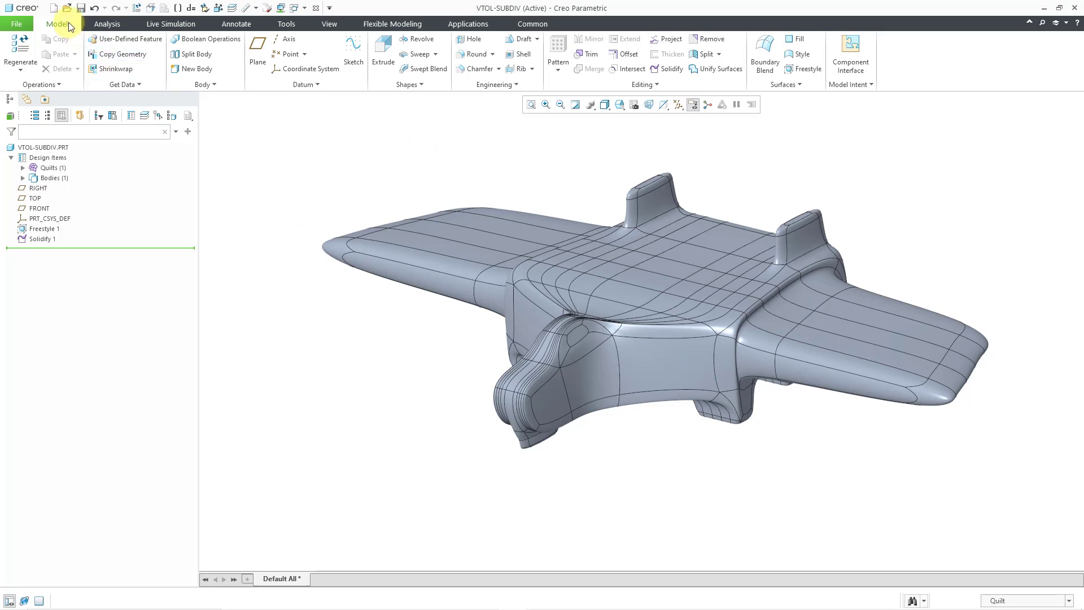
Create a new solid part with the file name import_obj.
left_click(52, 8)
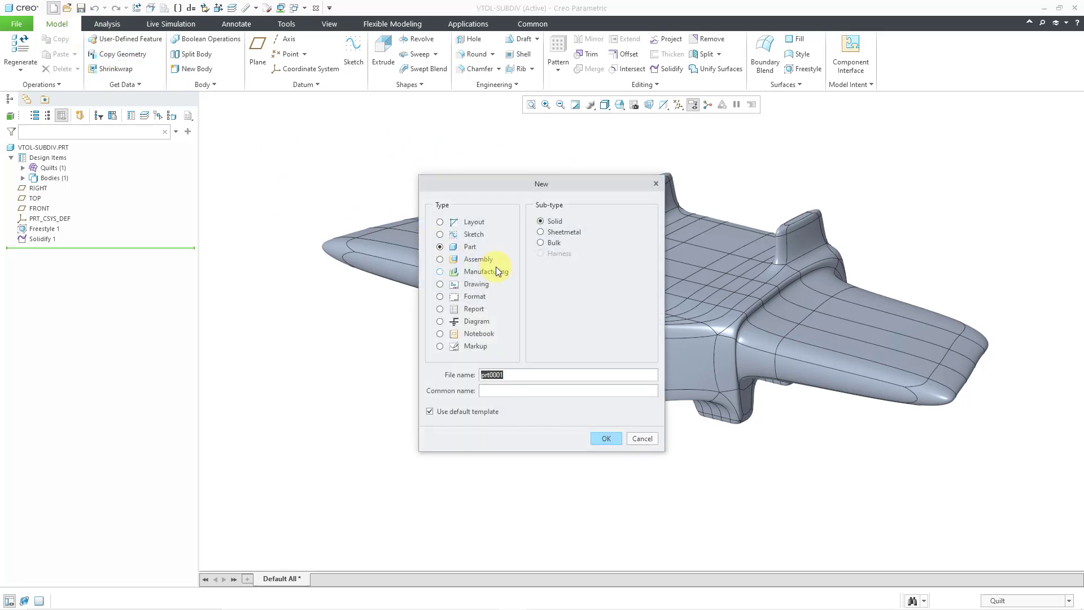
type("import_obj")
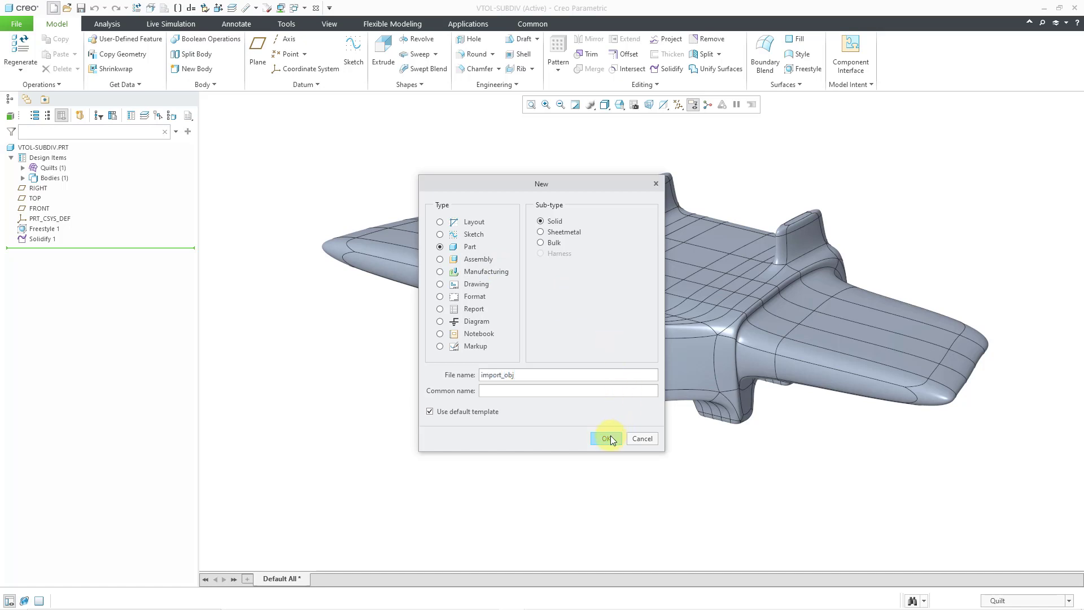
left_click(603, 438)
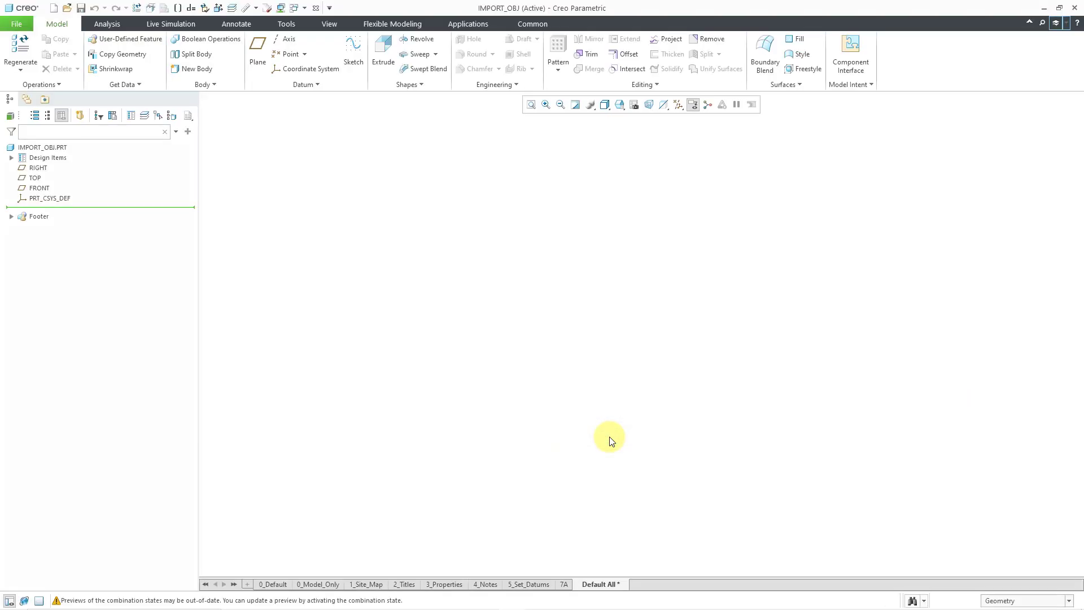
Import Freestyle_1.obj via Get Data > Import as a facet feature, with Generate log file unticked.
left_click(123, 84)
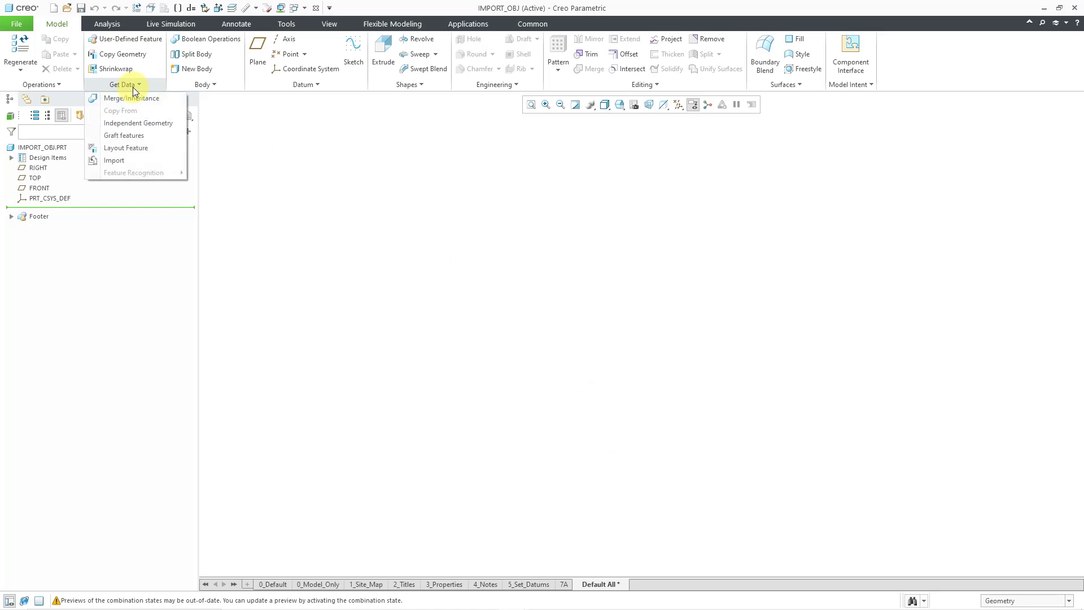
mouse_move(114, 161)
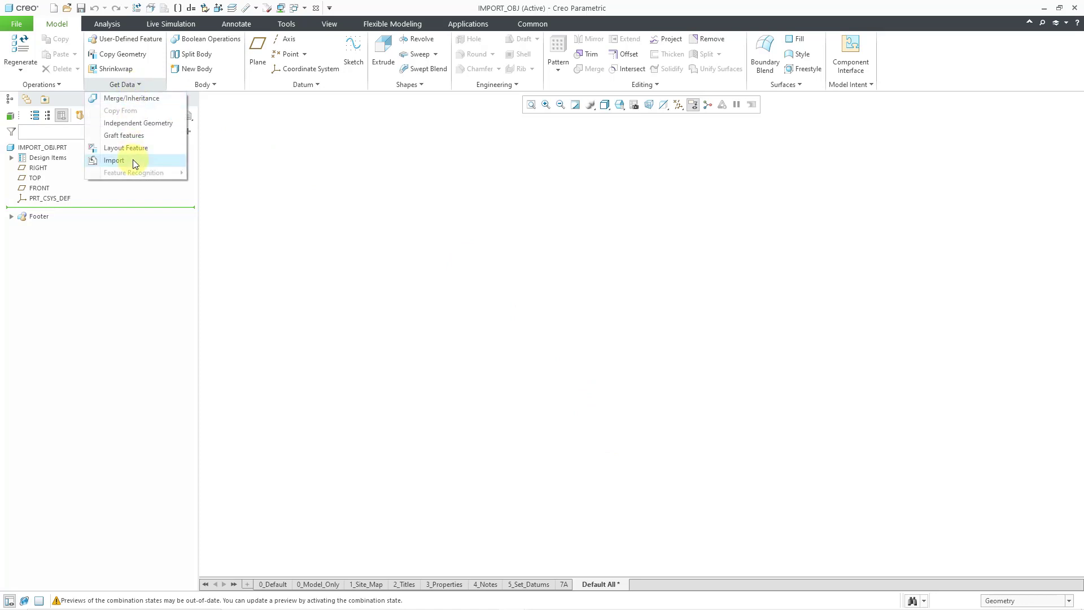
left_click(113, 159)
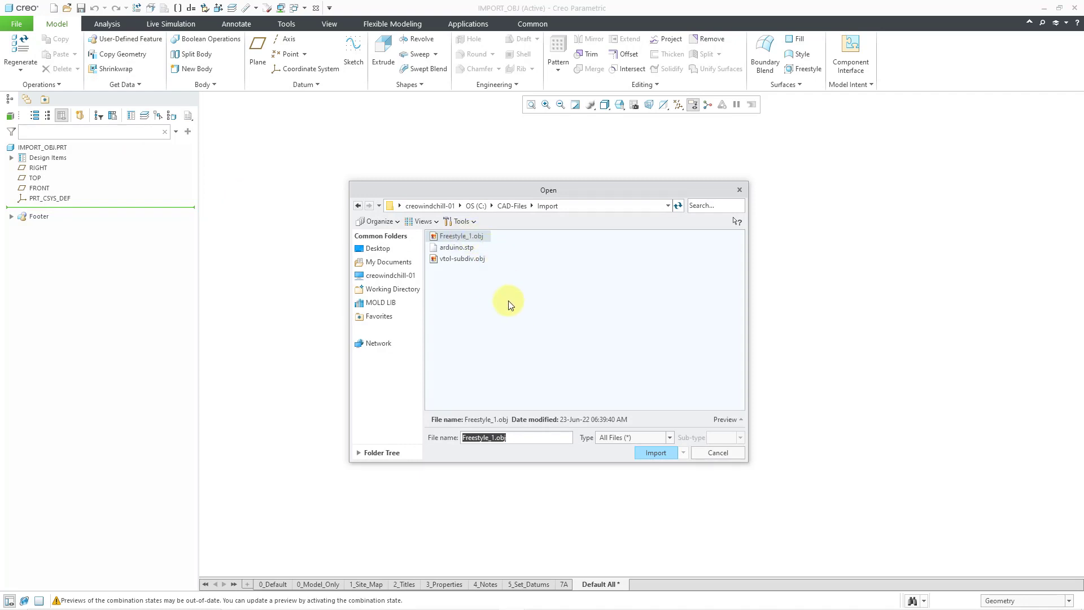
left_click(655, 451)
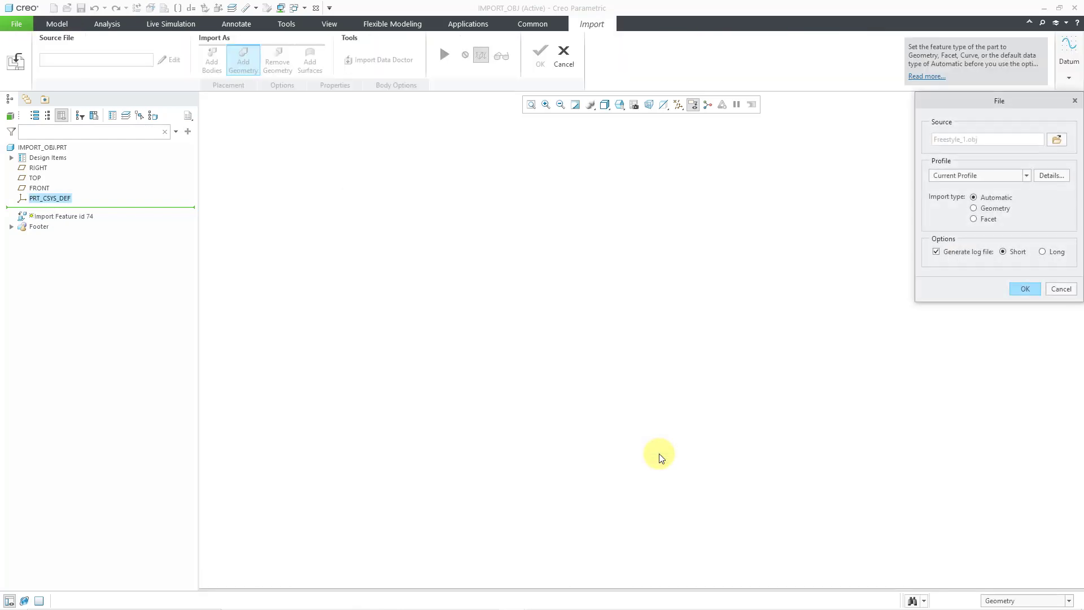
mouse_move(981, 131)
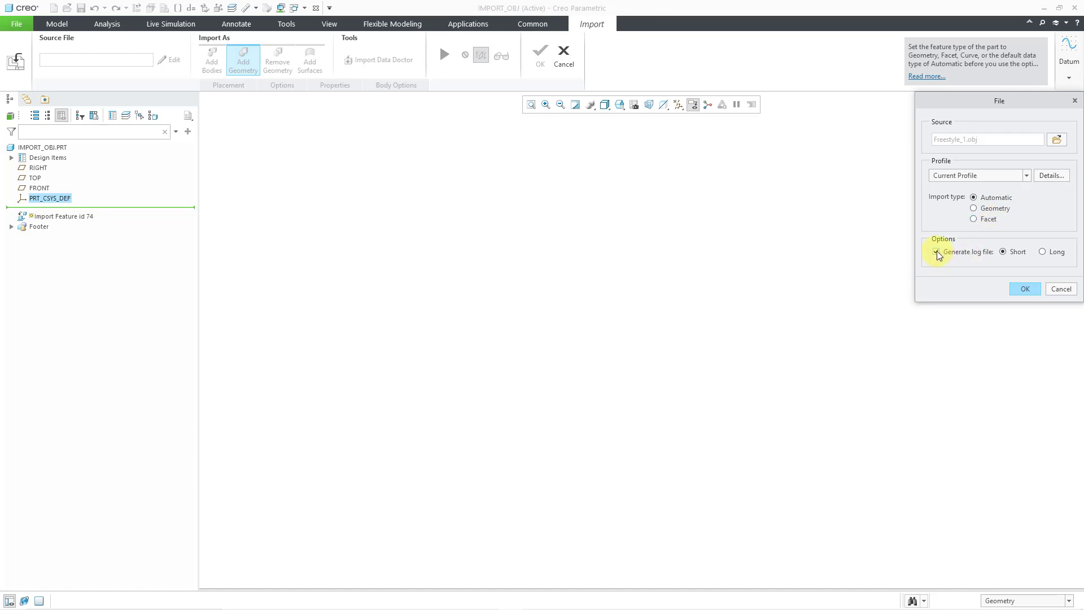
left_click(937, 251)
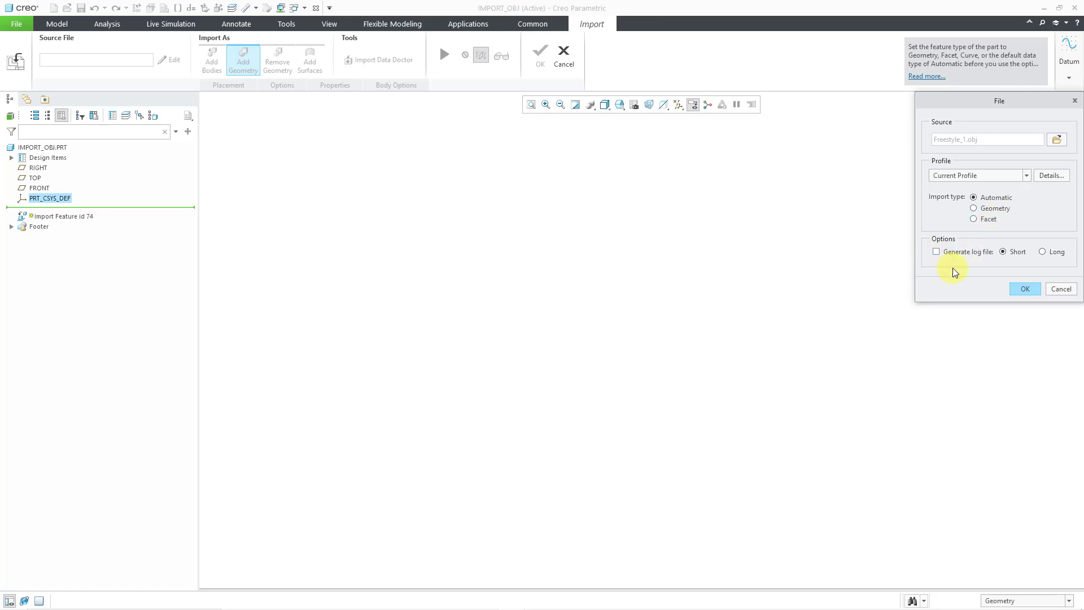
left_click(1025, 288)
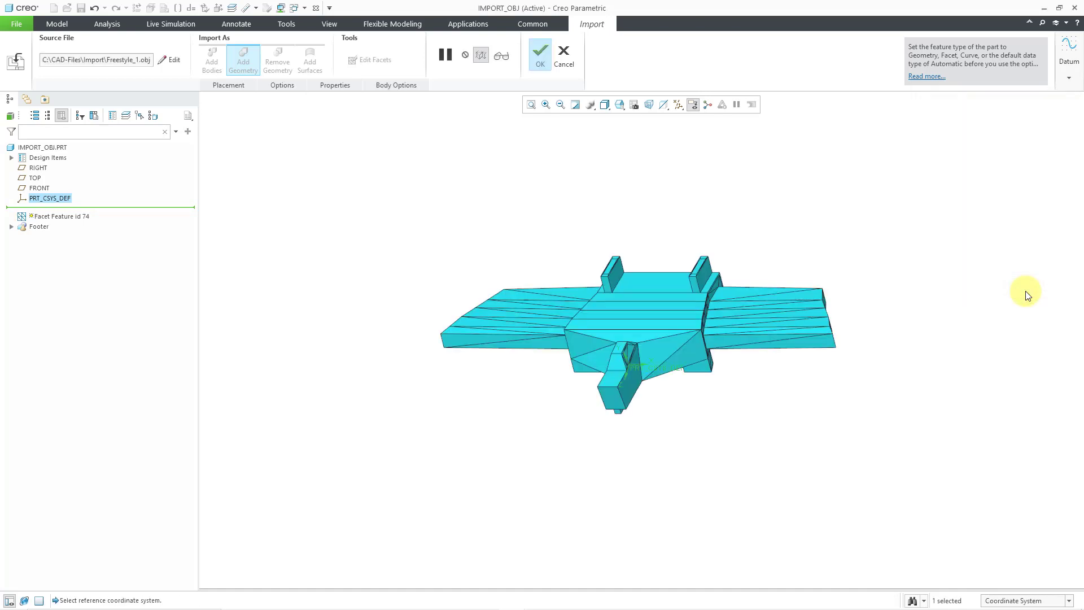
mouse_move(464, 184)
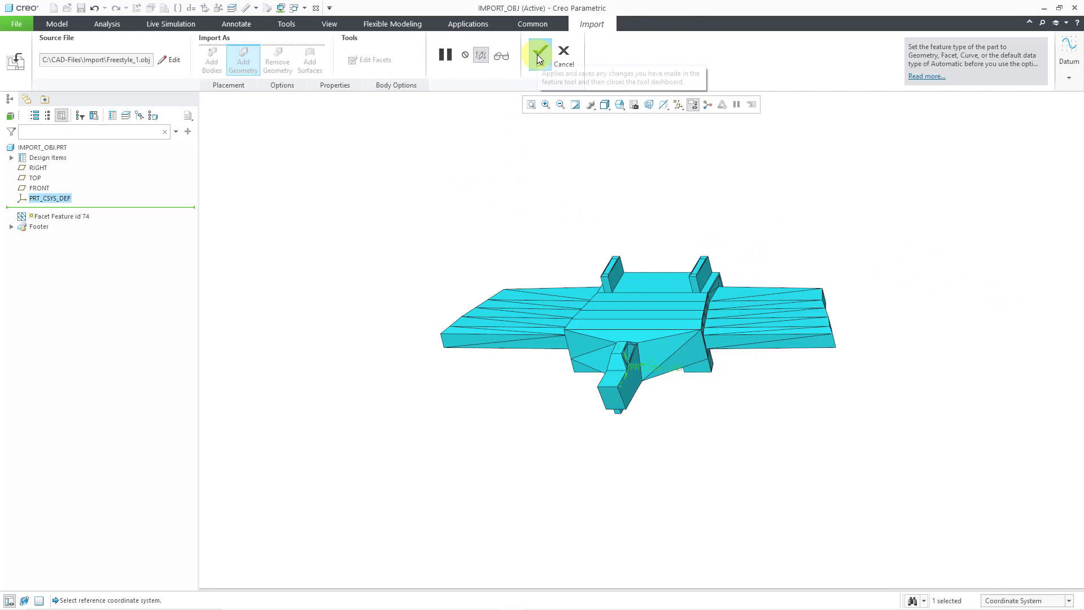
left_click(537, 54)
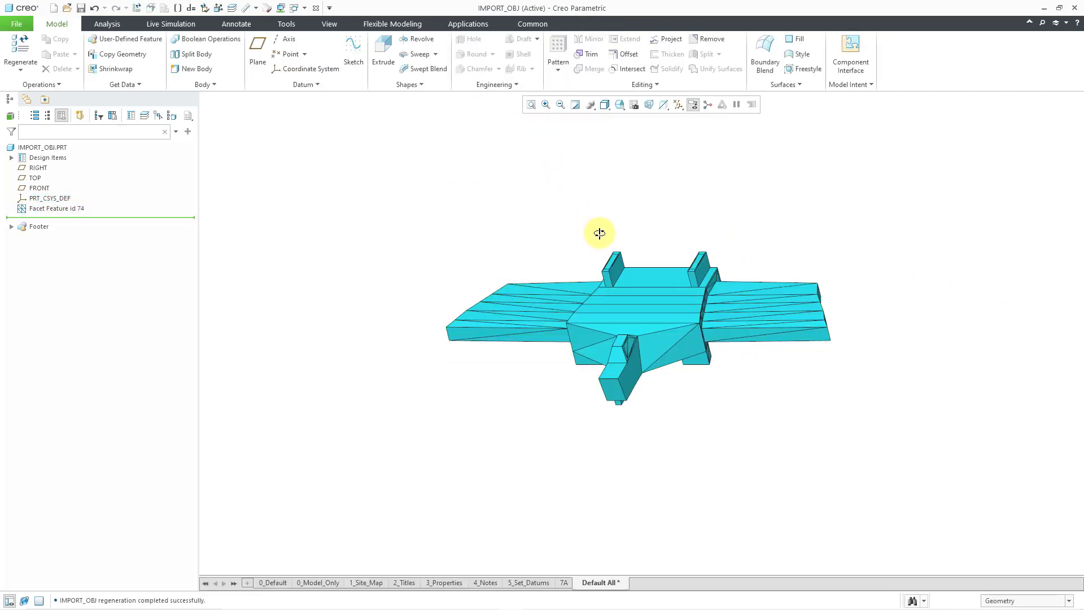
left_click_drag(599, 233, 591, 303)
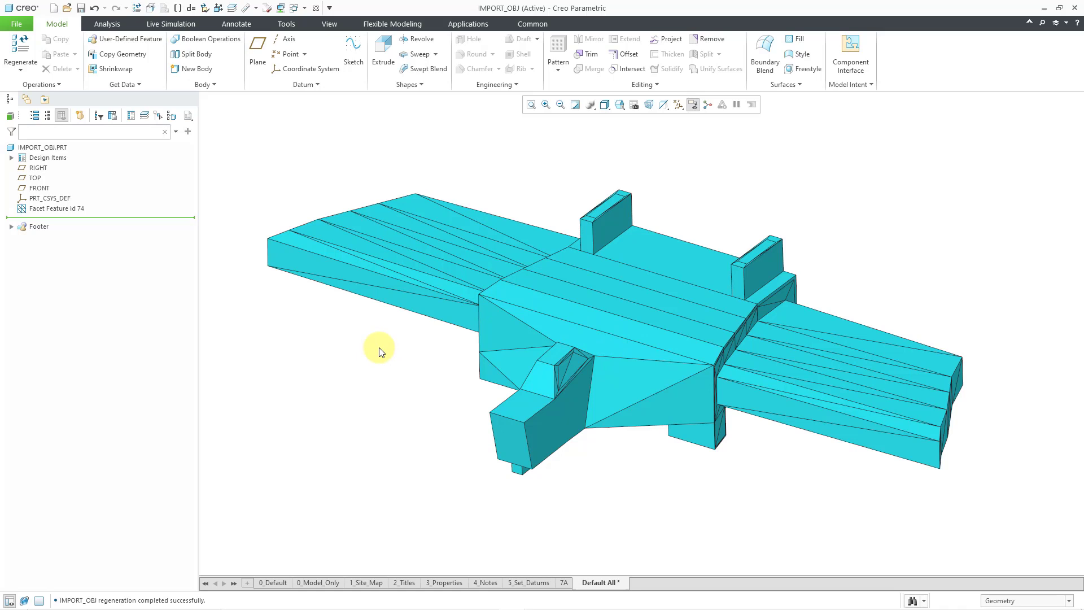
mouse_move(241, 145)
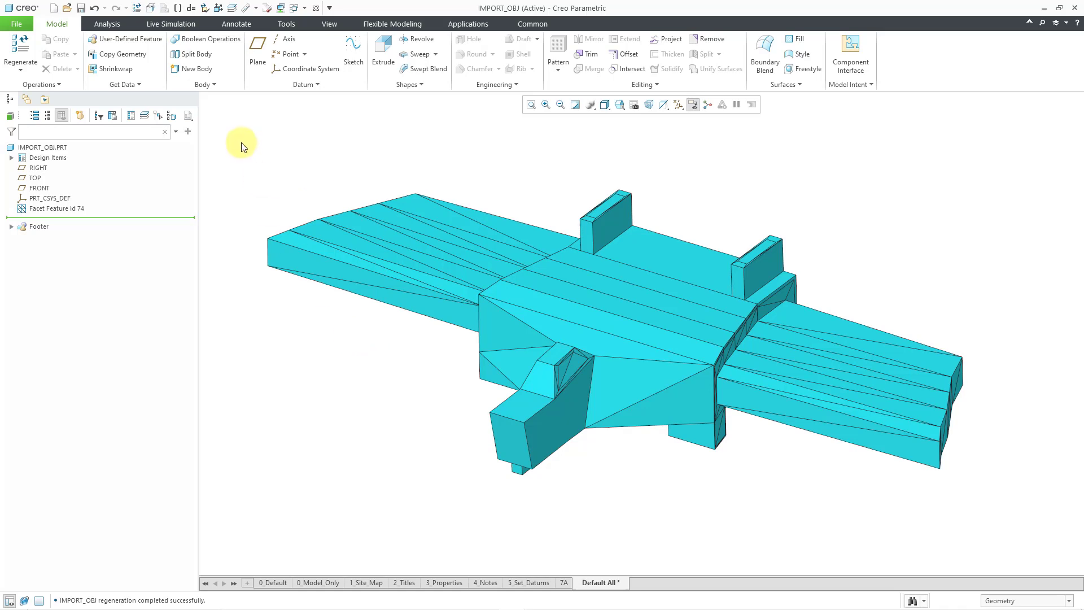
mouse_move(123, 85)
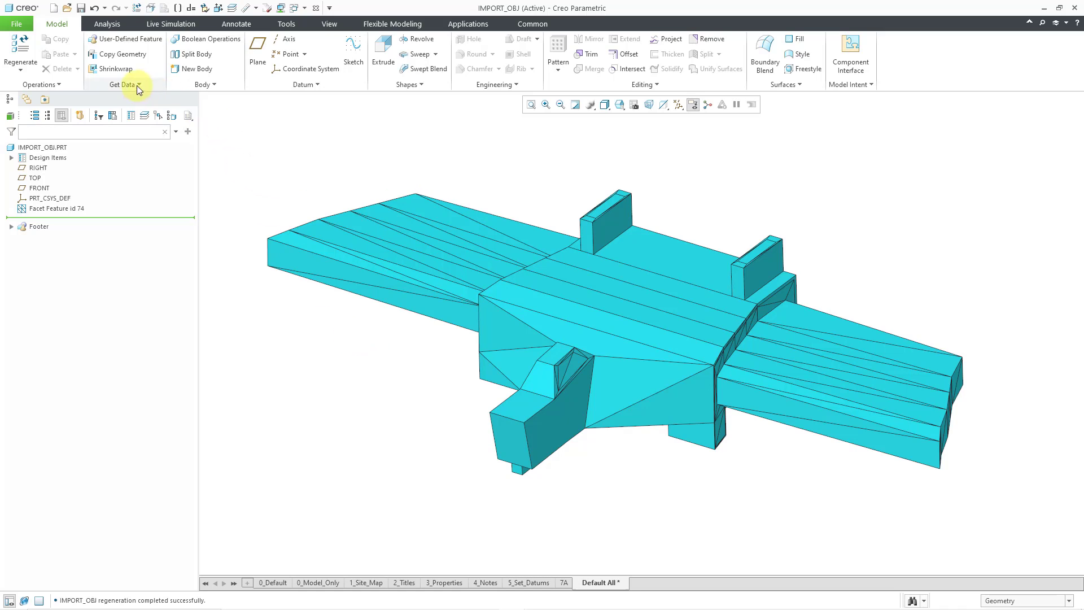
Import vtol-subdiv.obj via Get Data > Import, previewing its dense mesh over the blocky body.
left_click(124, 85)
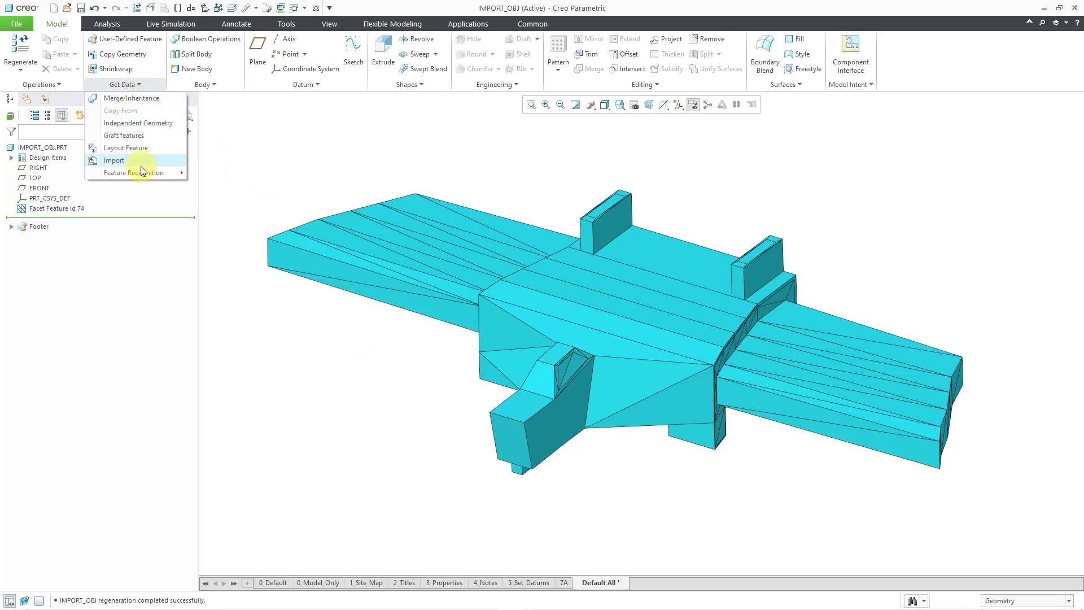
left_click(113, 159)
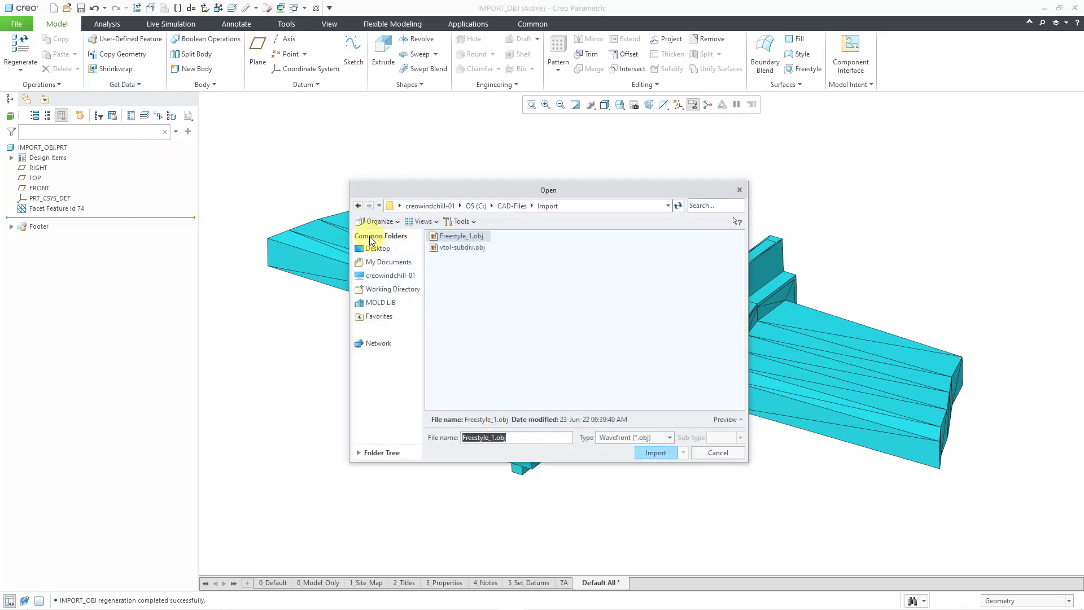
left_click(461, 247)
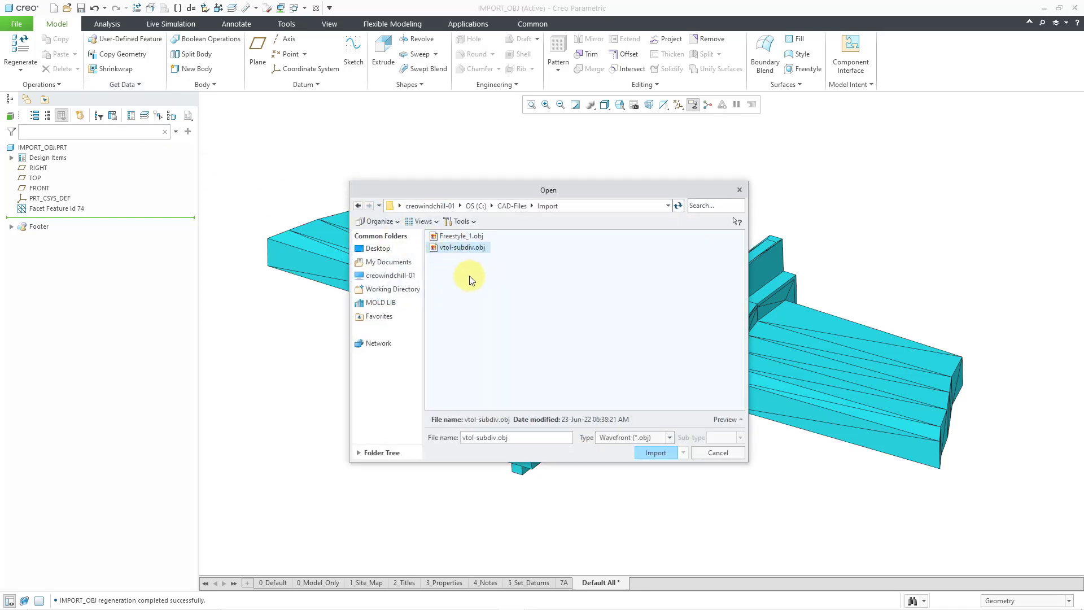
mouse_move(600, 365)
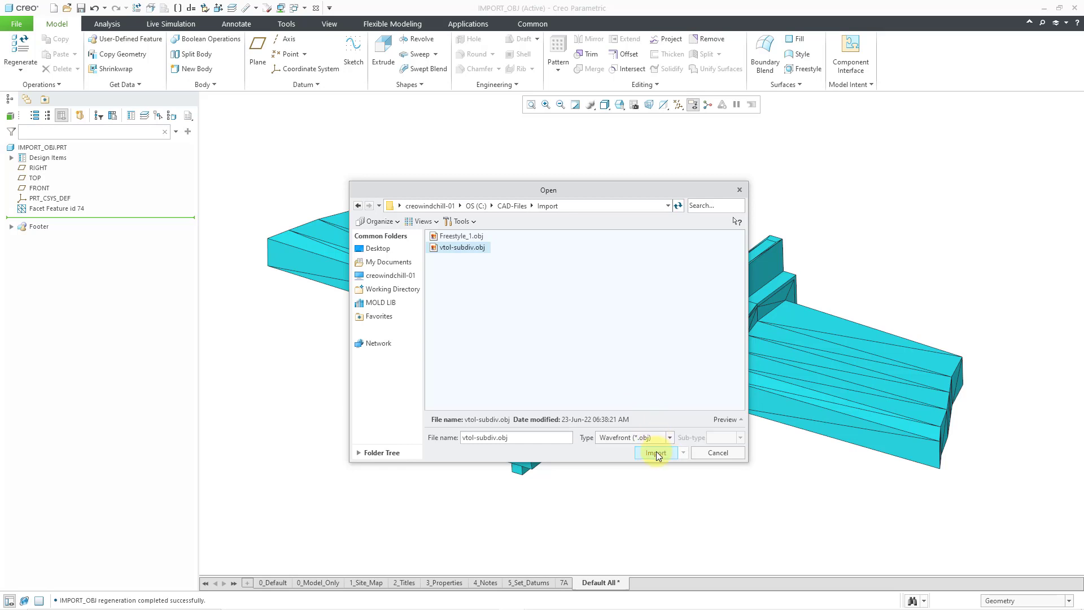
left_click(655, 451)
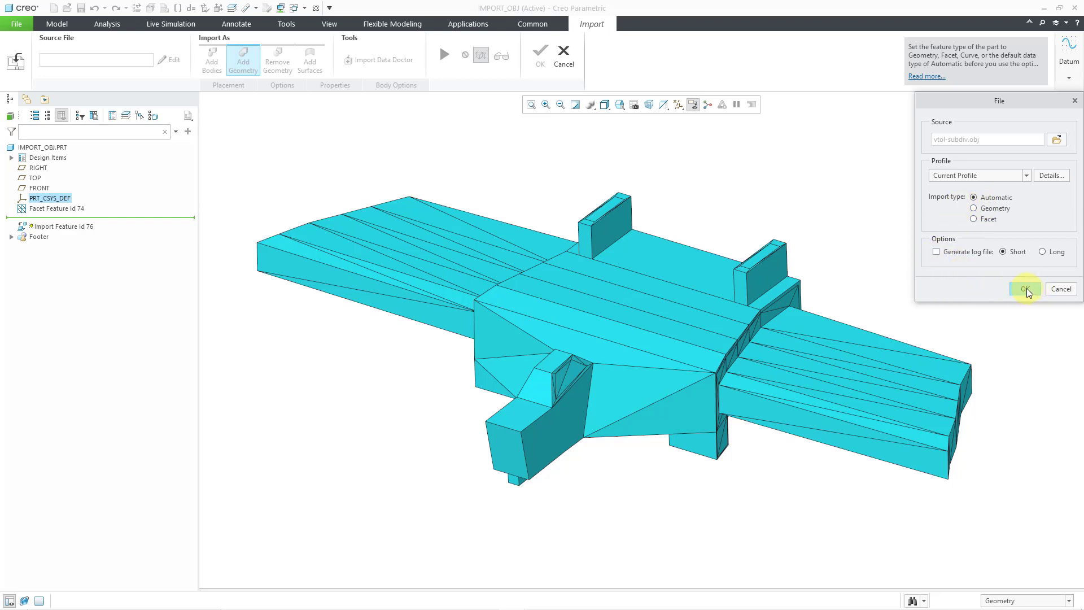
left_click(1026, 288)
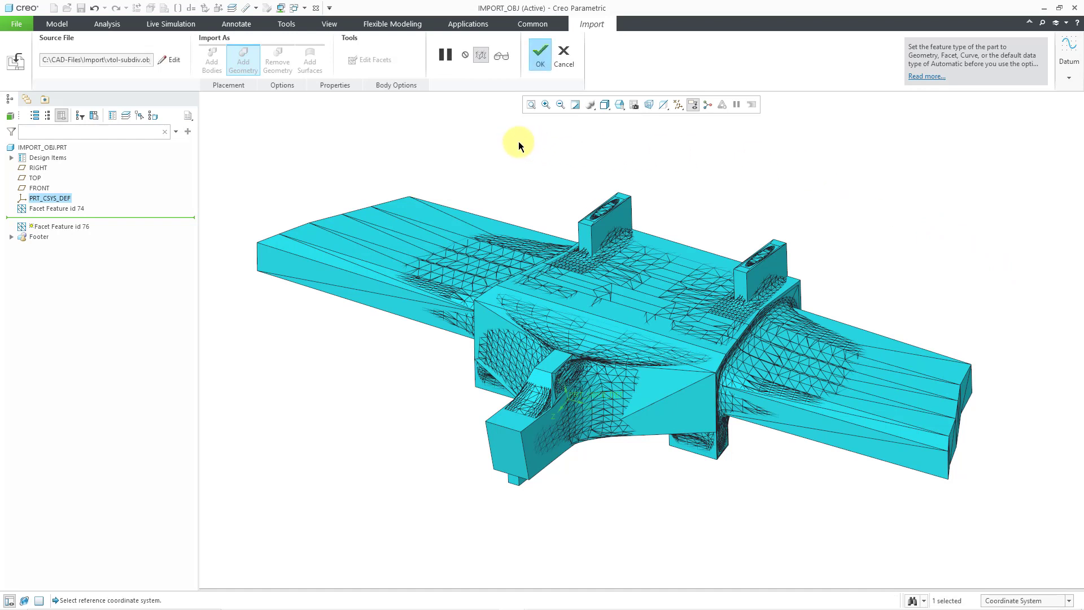
mouse_move(517, 144)
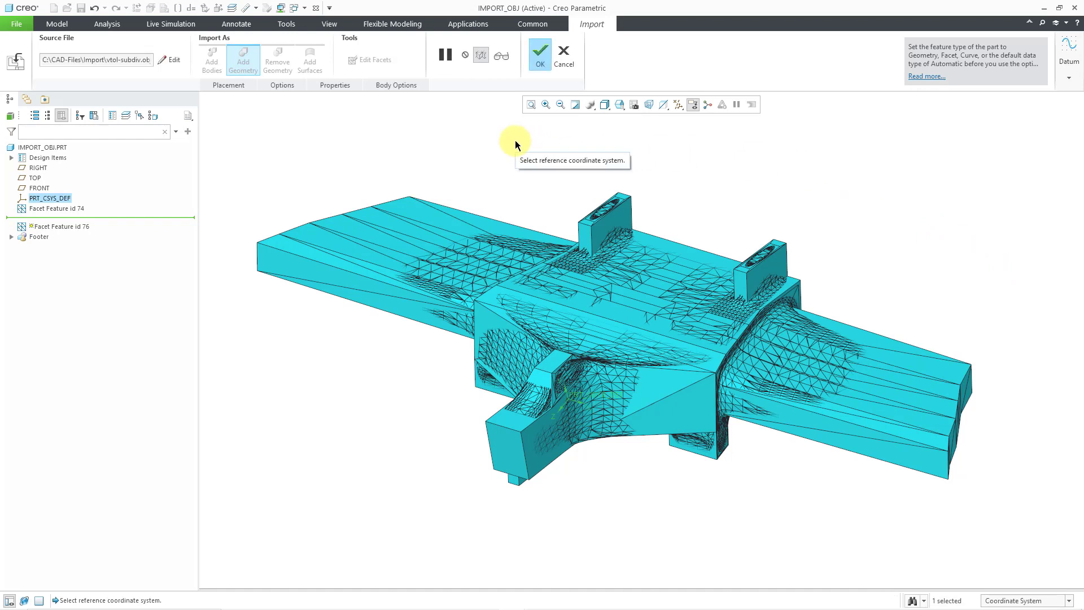
Place the VTOL mesh in a new body via Body Options and complete the import.
left_click(395, 85)
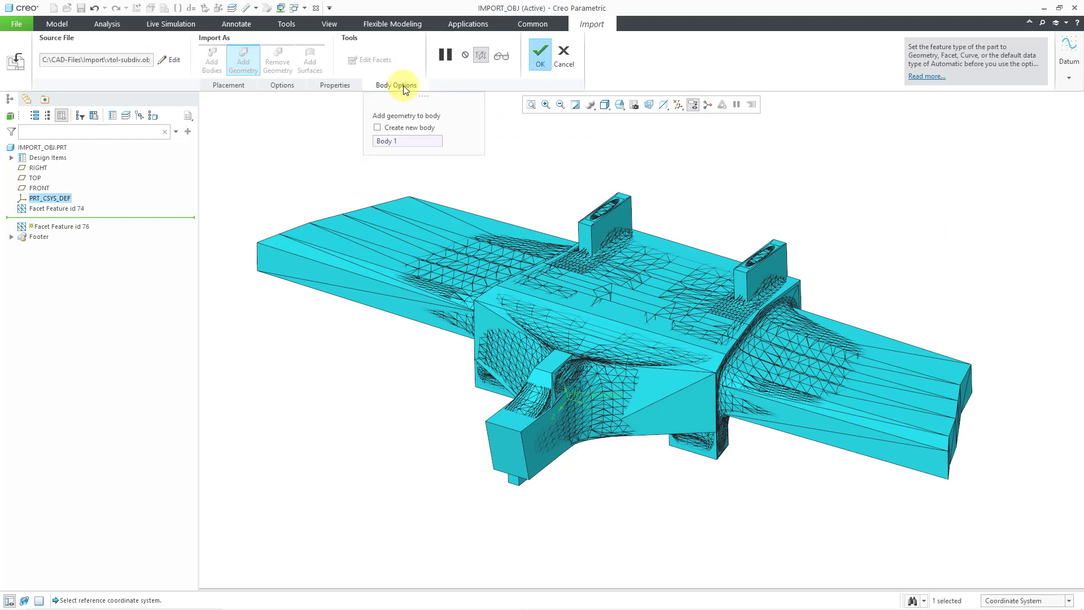
left_click(377, 127)
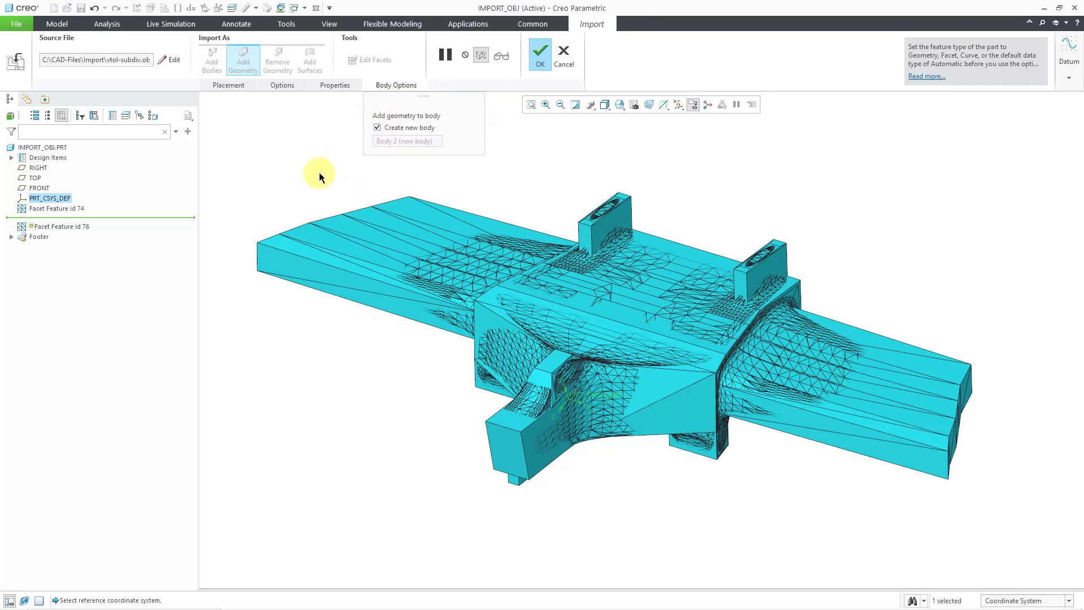
mouse_move(539, 54)
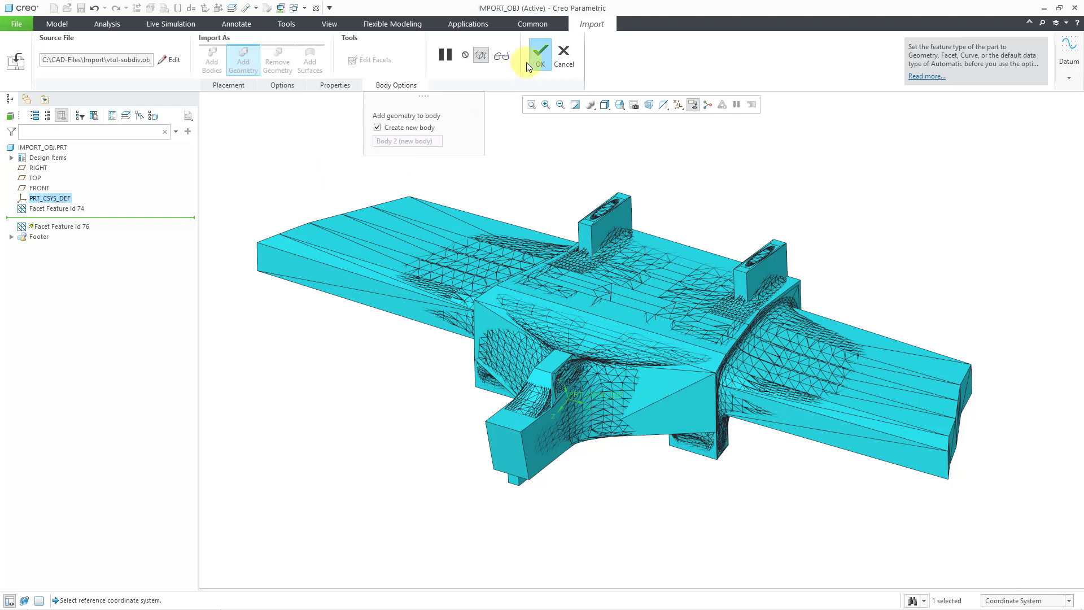
left_click(539, 51)
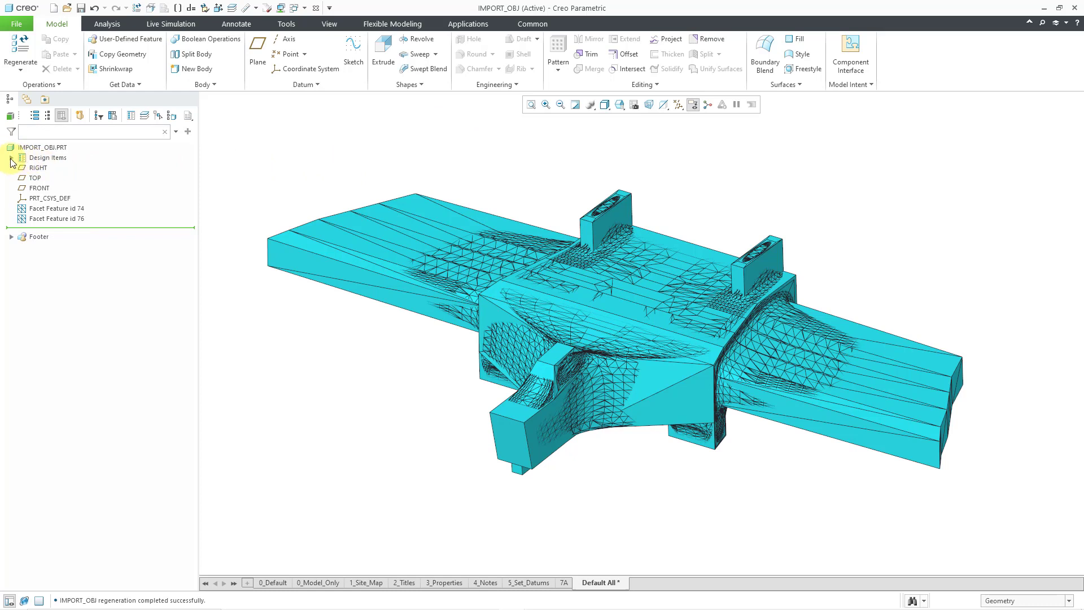
Expand Design Items > Bodies in the Model Tree to show the part's two bodies.
left_click(12, 157)
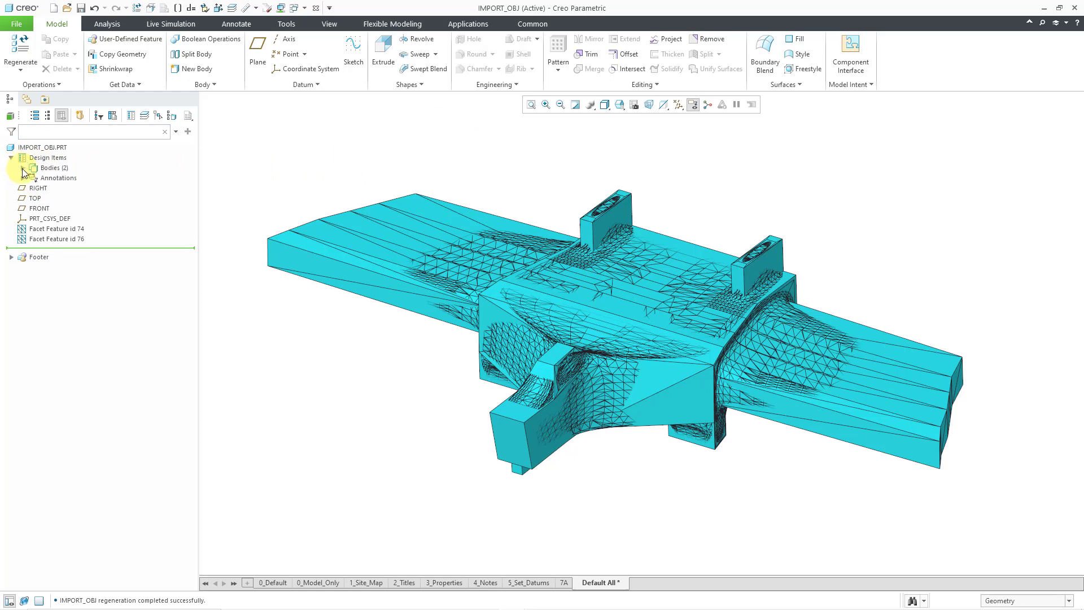
left_click(37, 167)
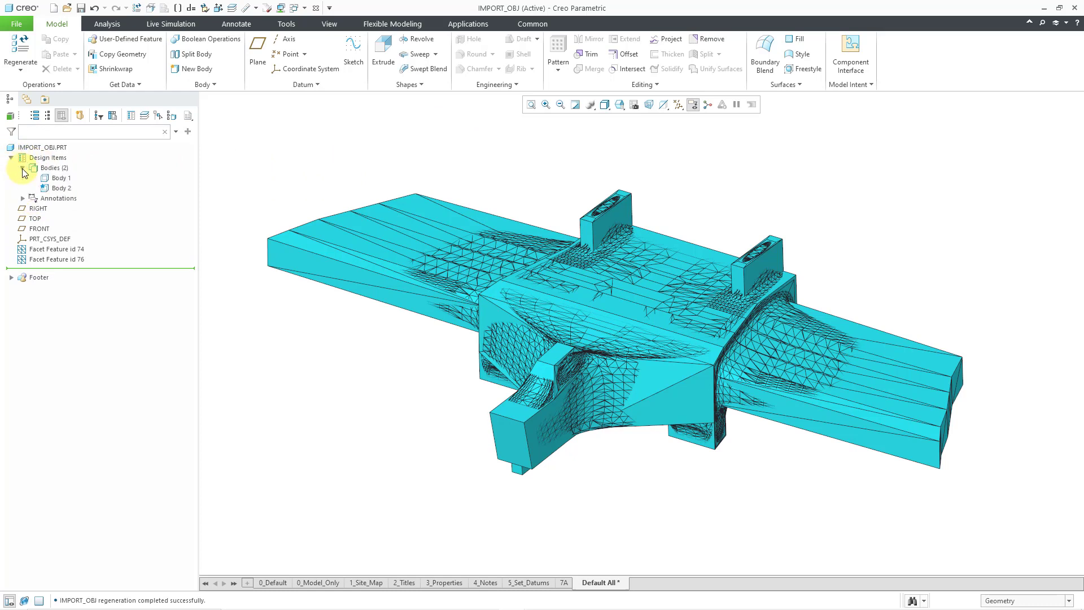